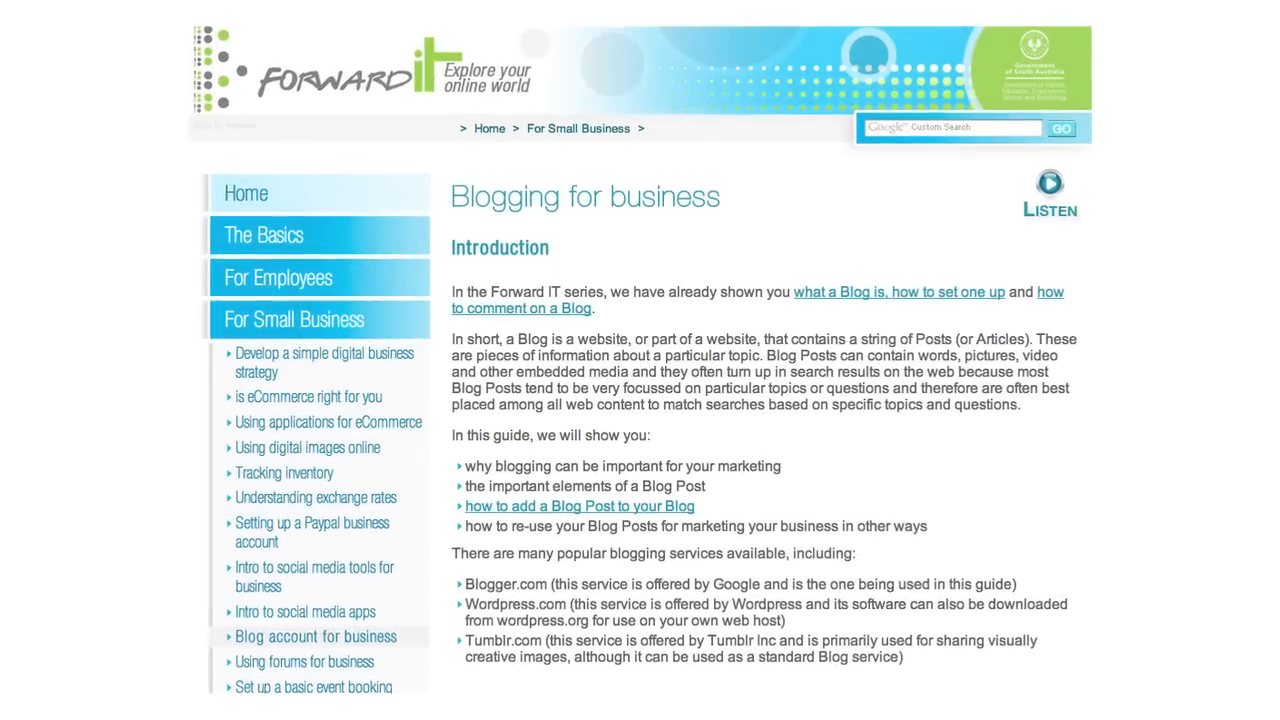
# Scroll down through the example cooking blog to browse its posts
pyautogui.scroll(-3)
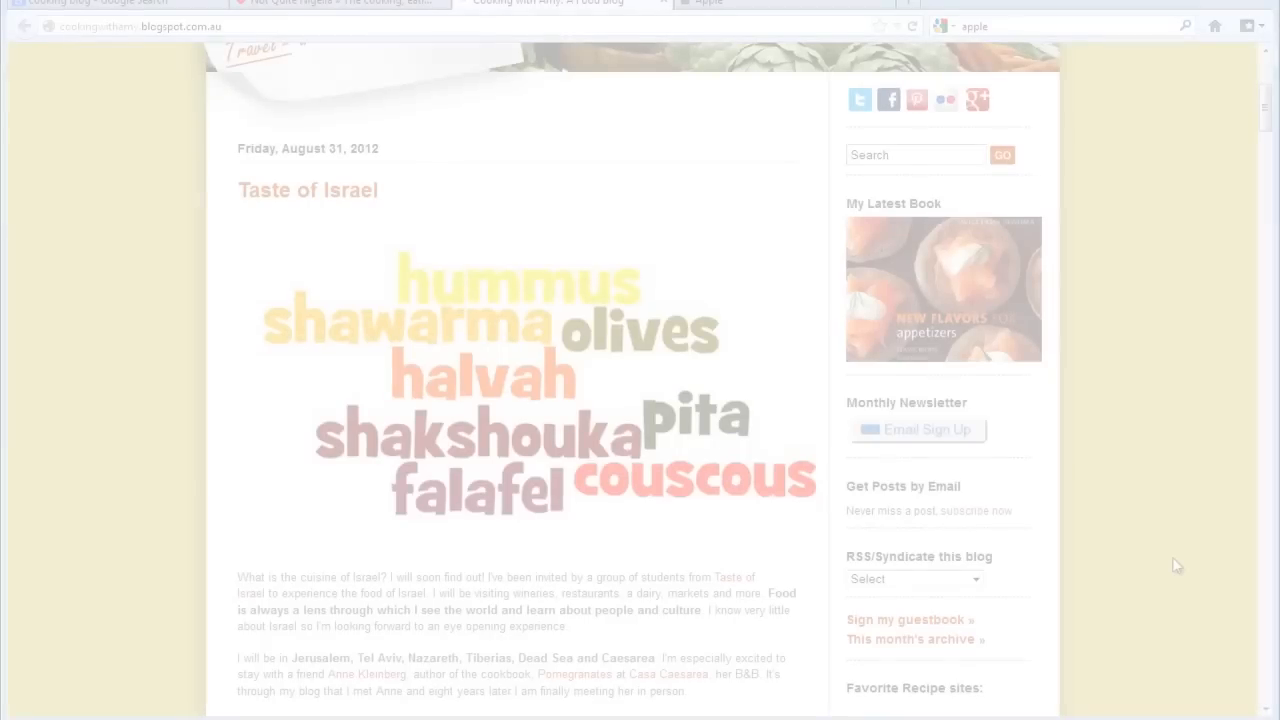
pyautogui.scroll(-3)
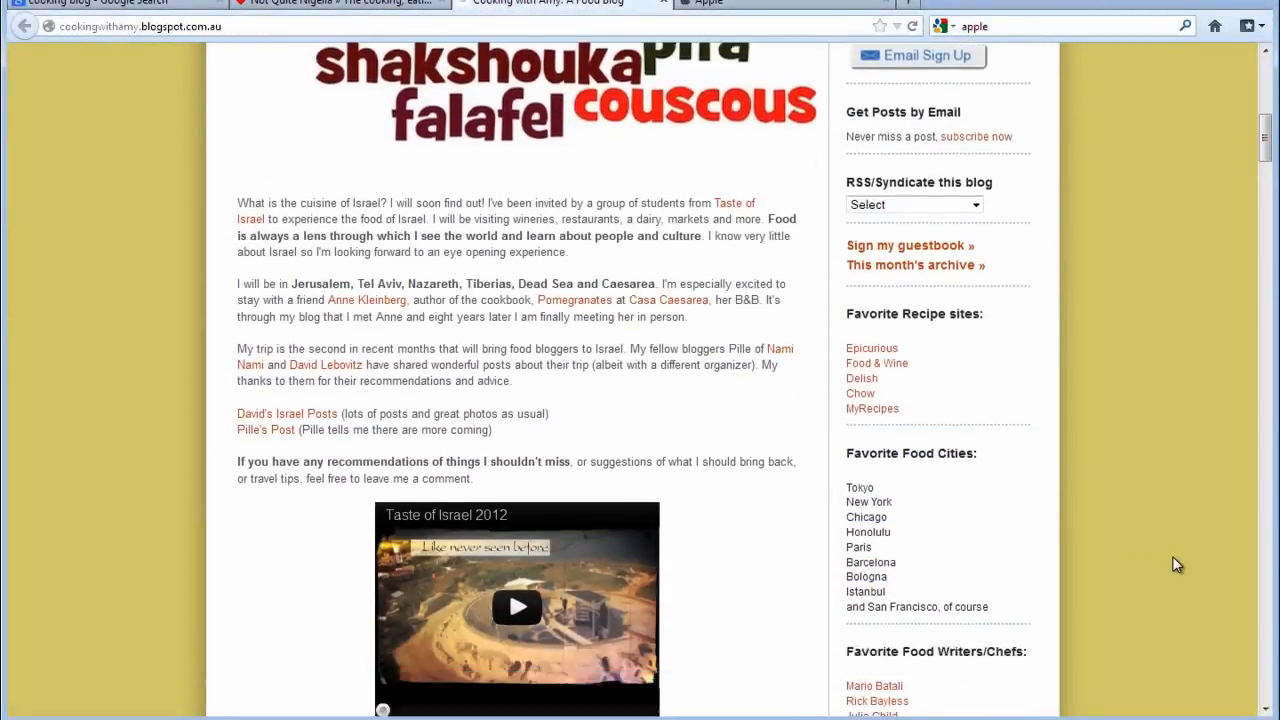
pyautogui.scroll(-3)
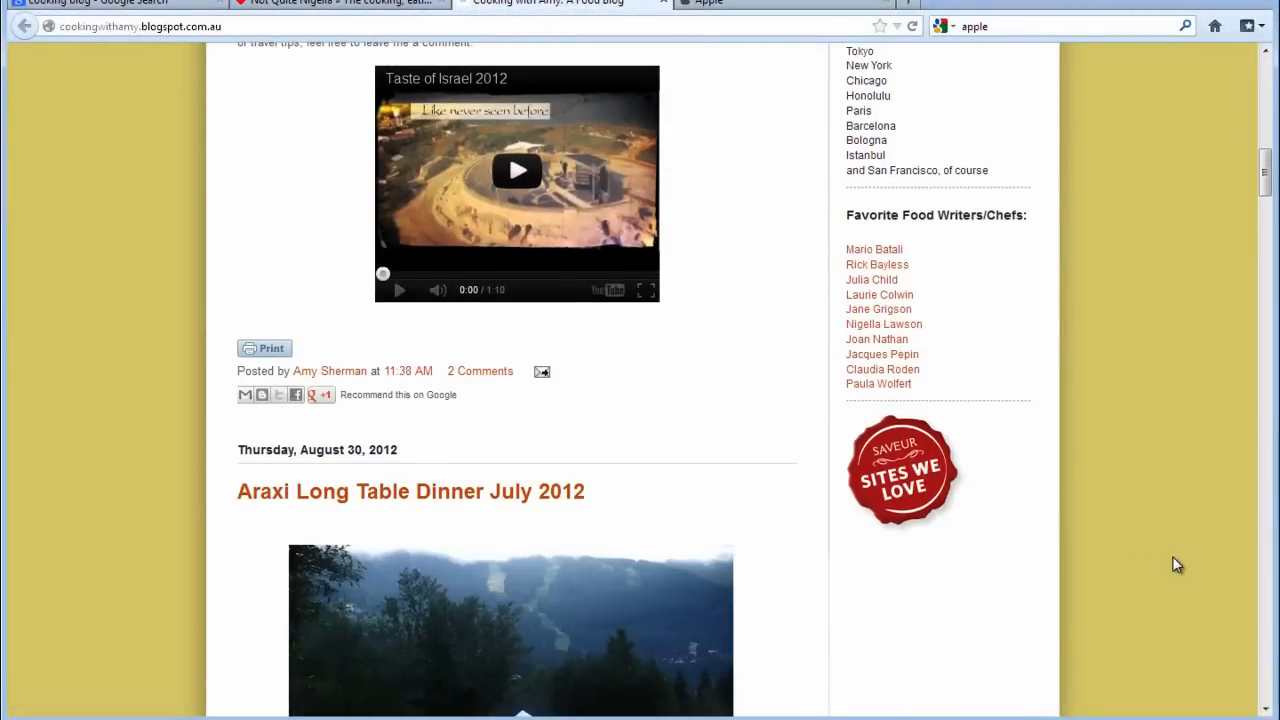
pyautogui.scroll(-3)
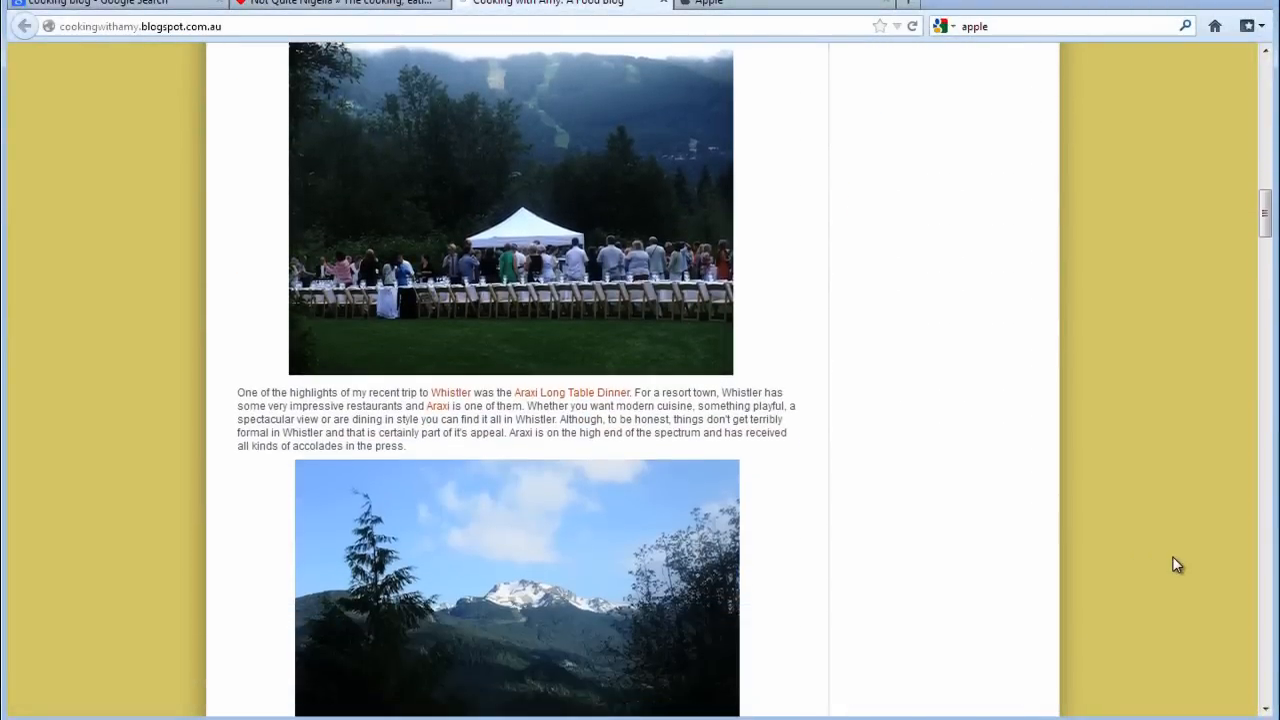
pyautogui.scroll(-3)
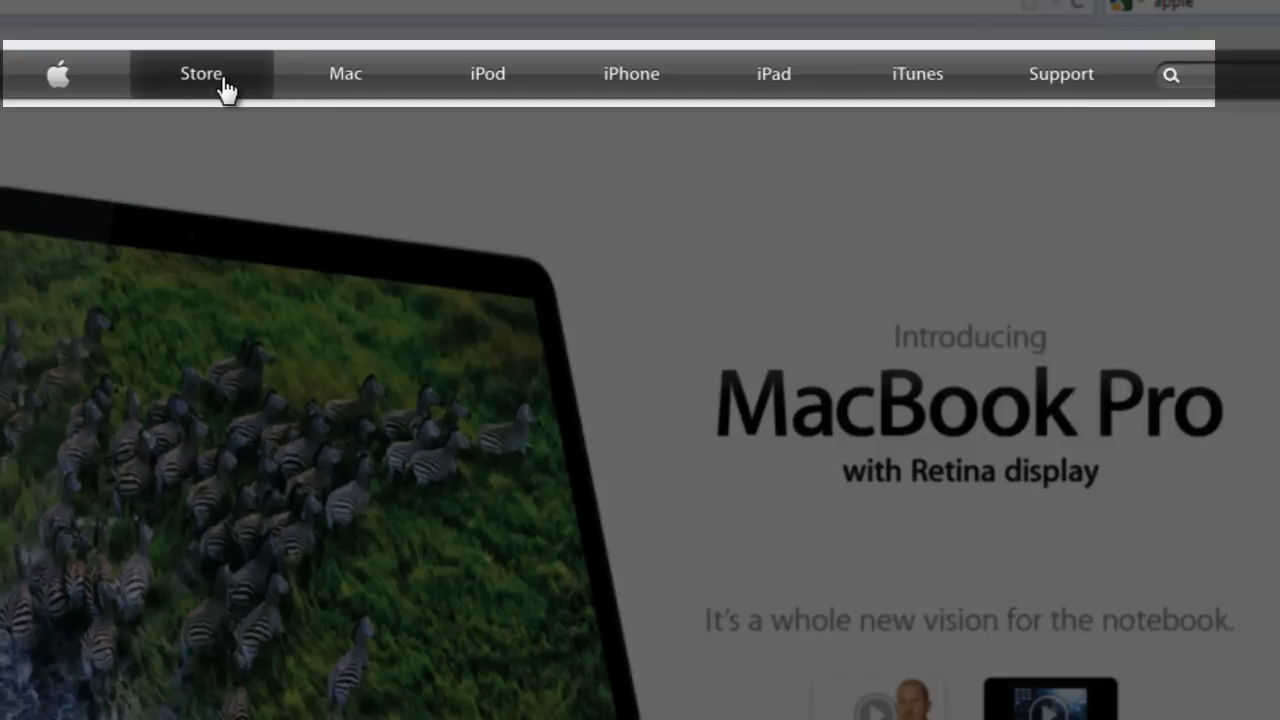
pyautogui.moveTo(344, 74)
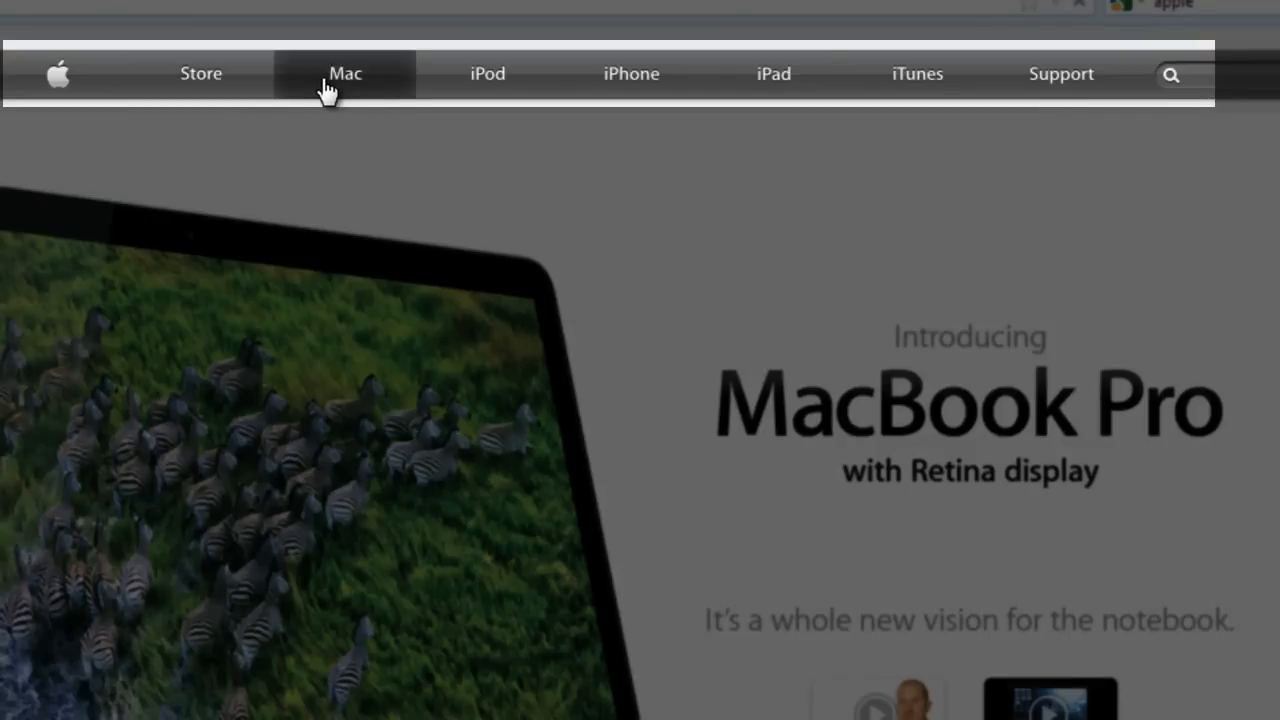
# Go to the Mac section on apple.com as a sample of site navigation
pyautogui.click(344, 74)
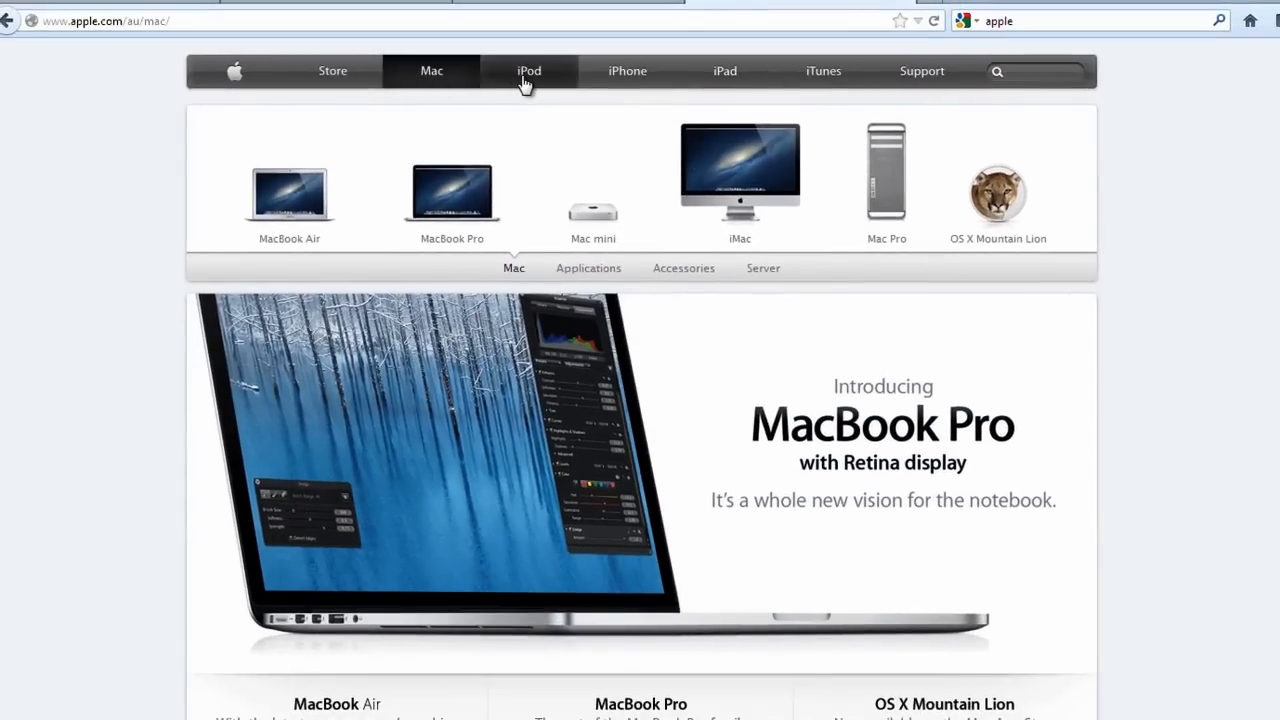
pyautogui.write('for')
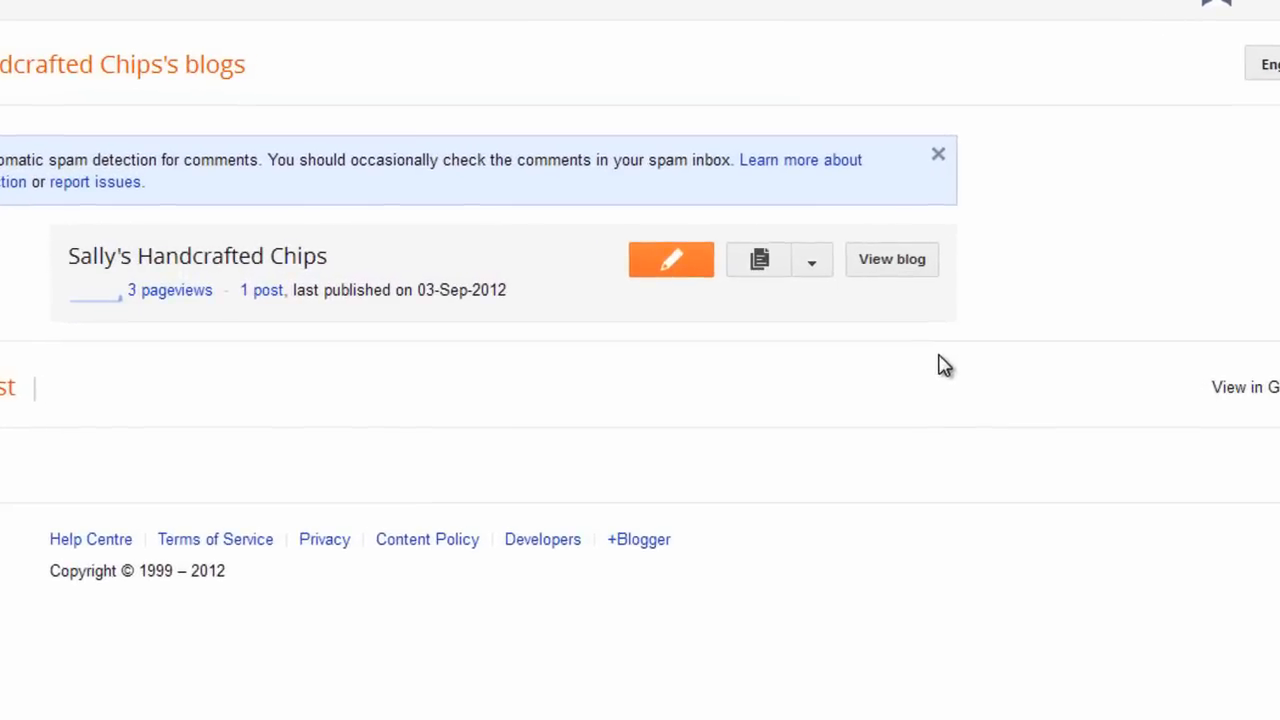
# Start a new blank post for the Sally's Handcrafted Chips blog
pyautogui.click(670, 260)
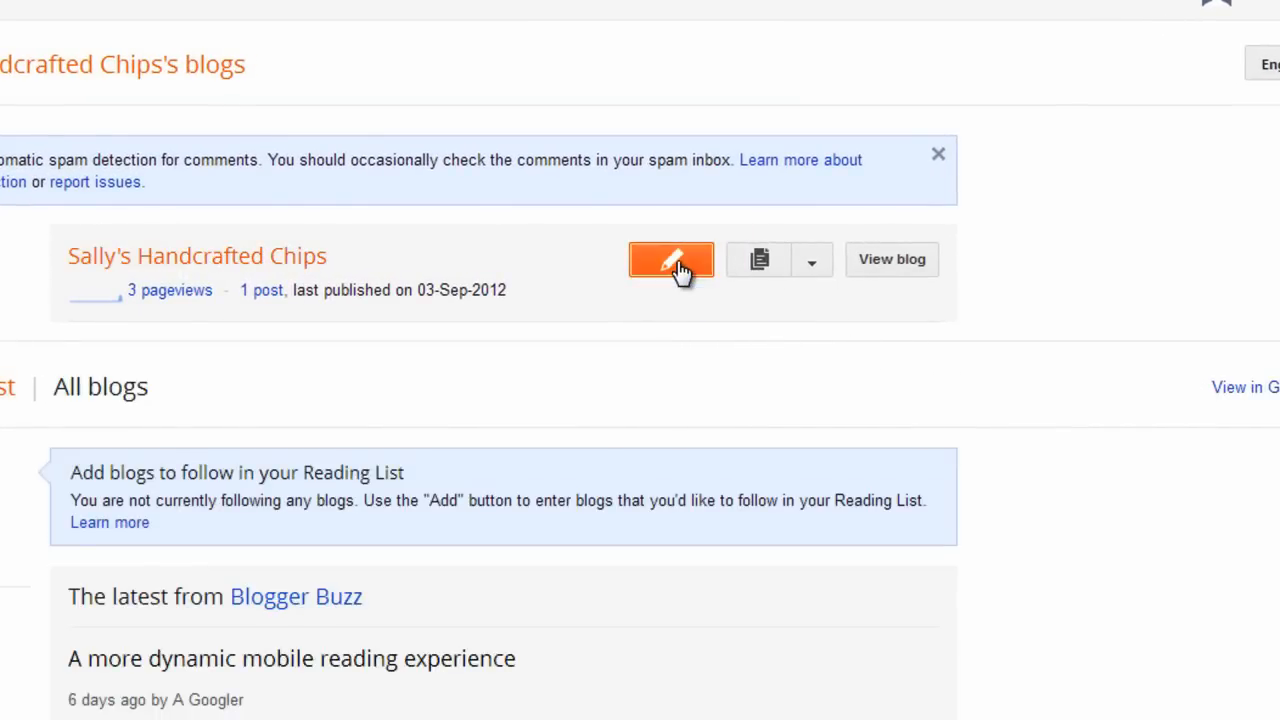
pyautogui.click(670, 260)
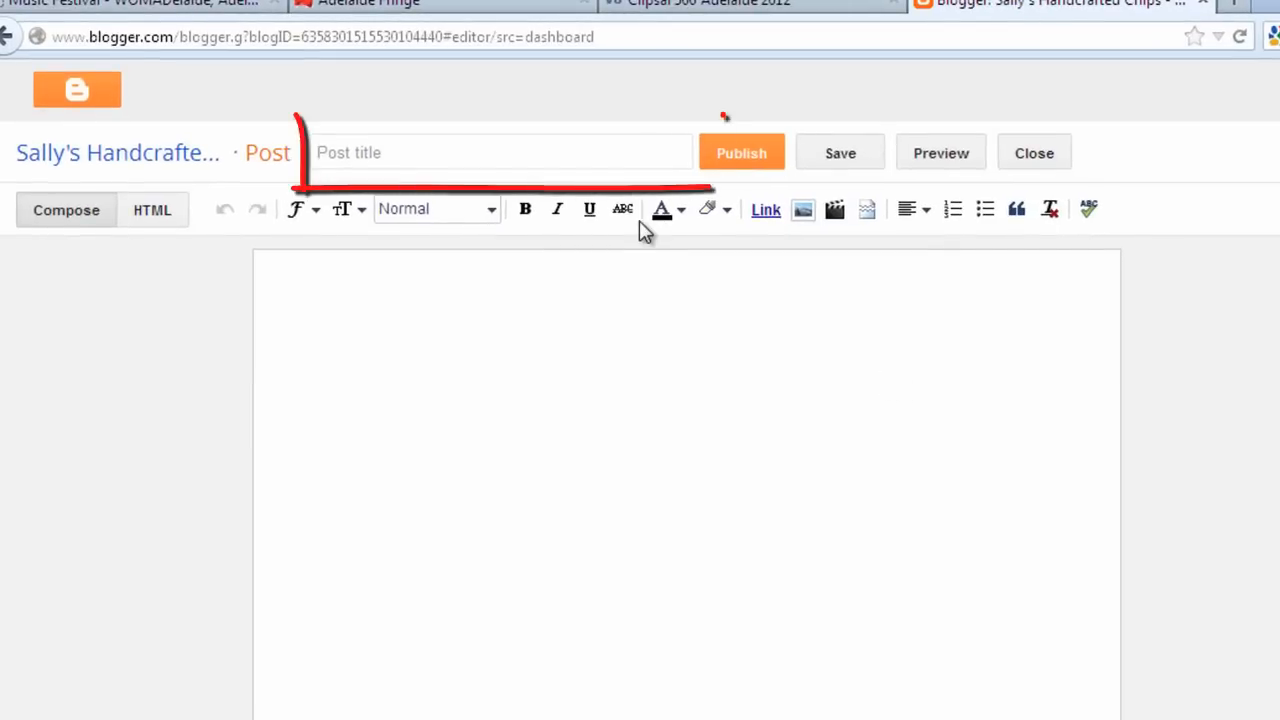
# Title the post 'Festival Season' and make 'Main Events' a heading
pyautogui.click(500, 152)
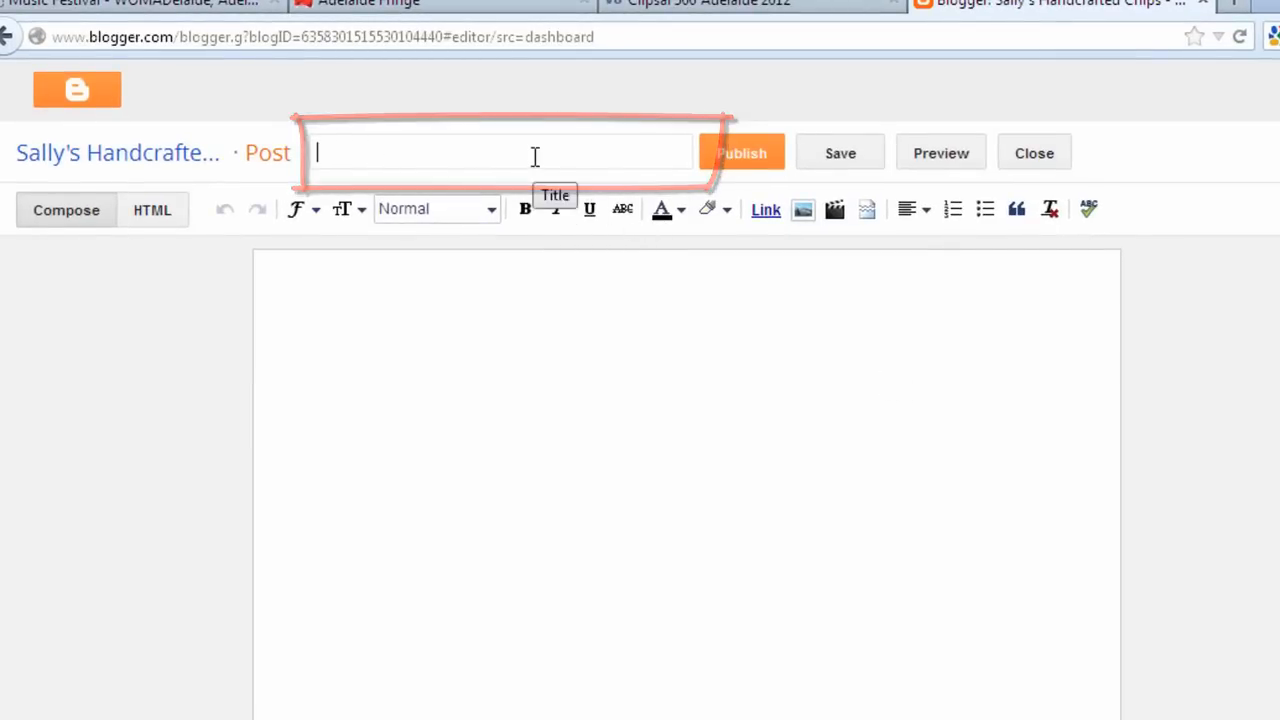
pyautogui.write('Festival Season')
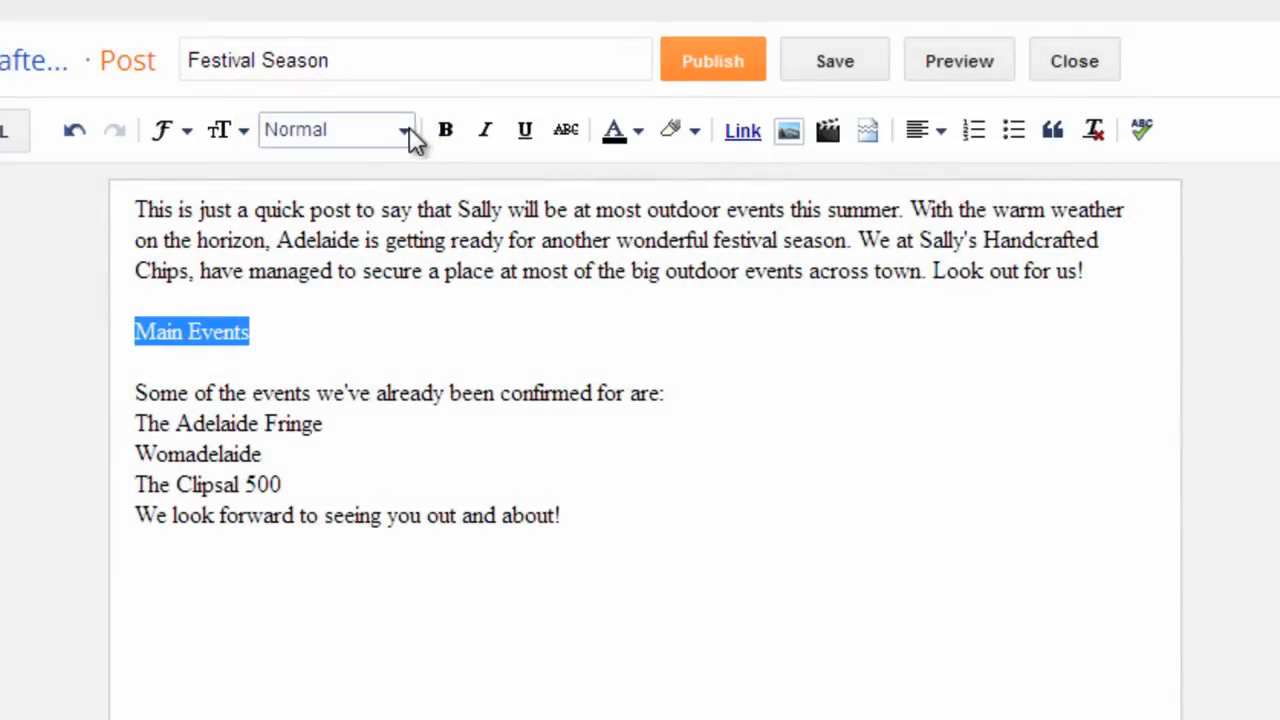
pyautogui.click(336, 128)
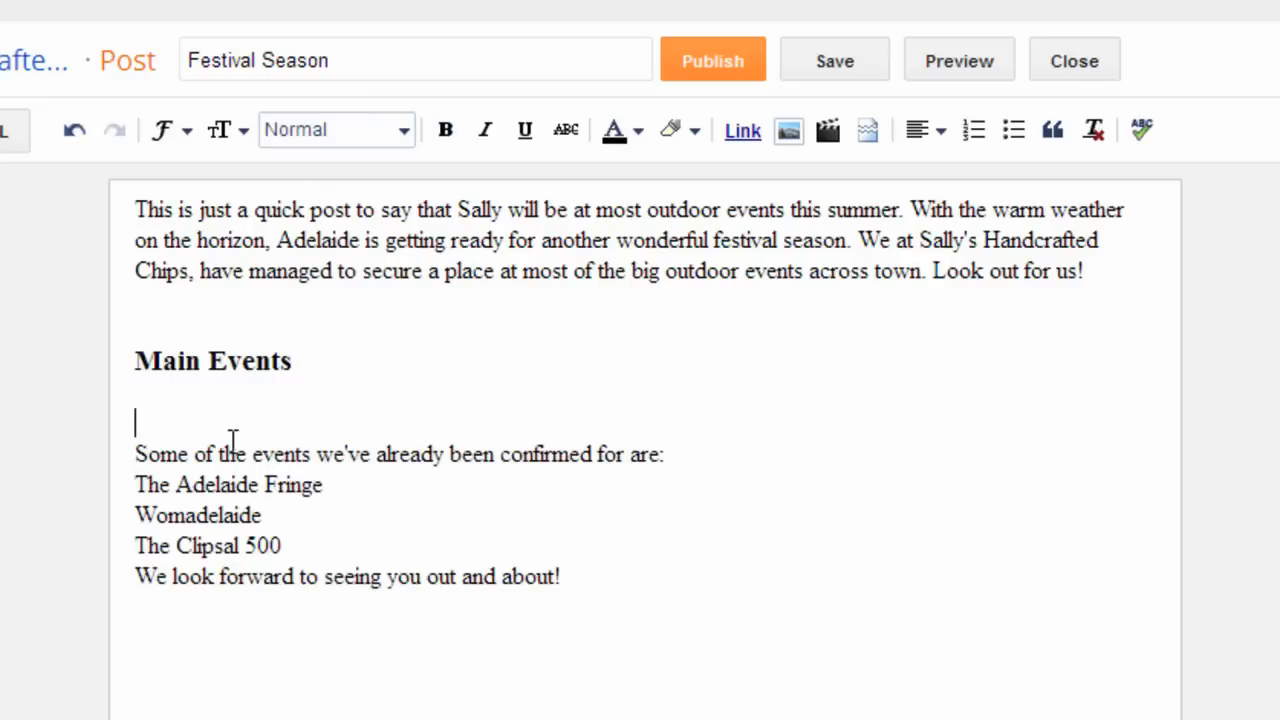
# Turn the three event names into a bulleted list
pyautogui.moveTo(136, 486); pyautogui.dragTo(280, 544)
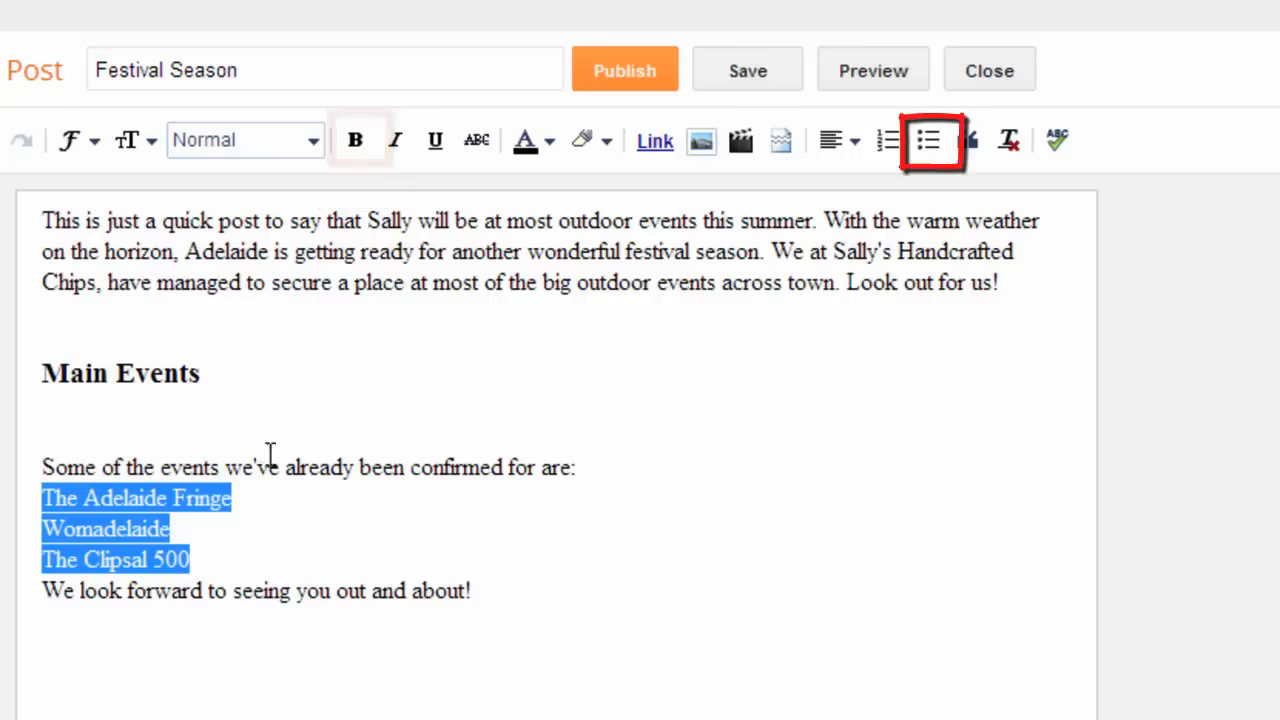
pyautogui.click(928, 140)
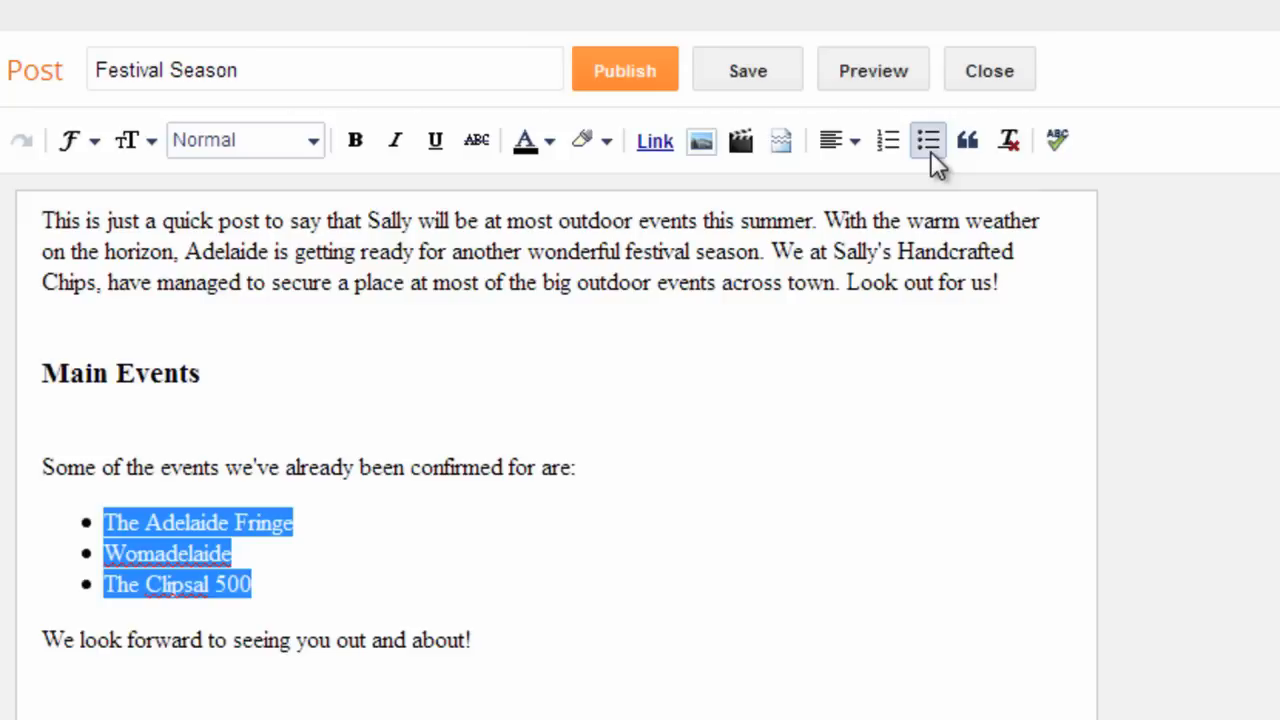
pyautogui.click(488, 606)
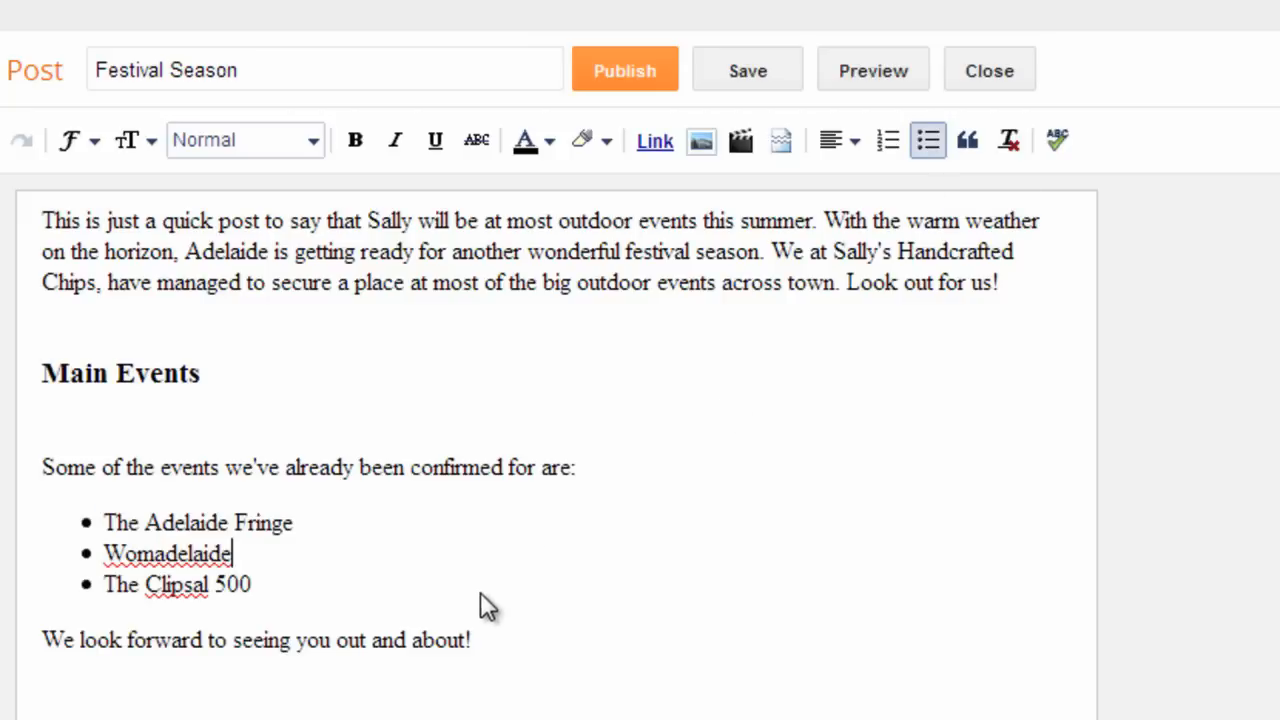
pyautogui.moveTo(312, 570)
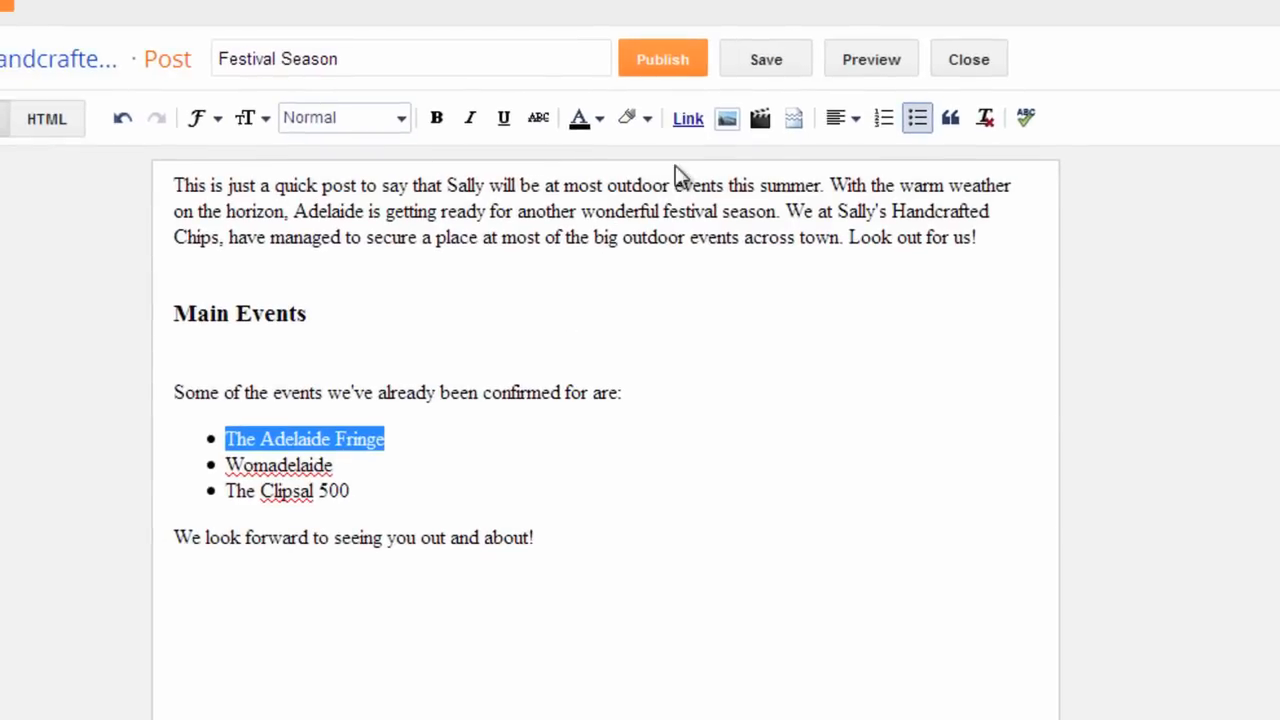
# Link The Adelaide Fringe to its website, opening in a new window
pyautogui.click(688, 118)
pyautogui.write('http://www.adelaidefringe.com.au/')
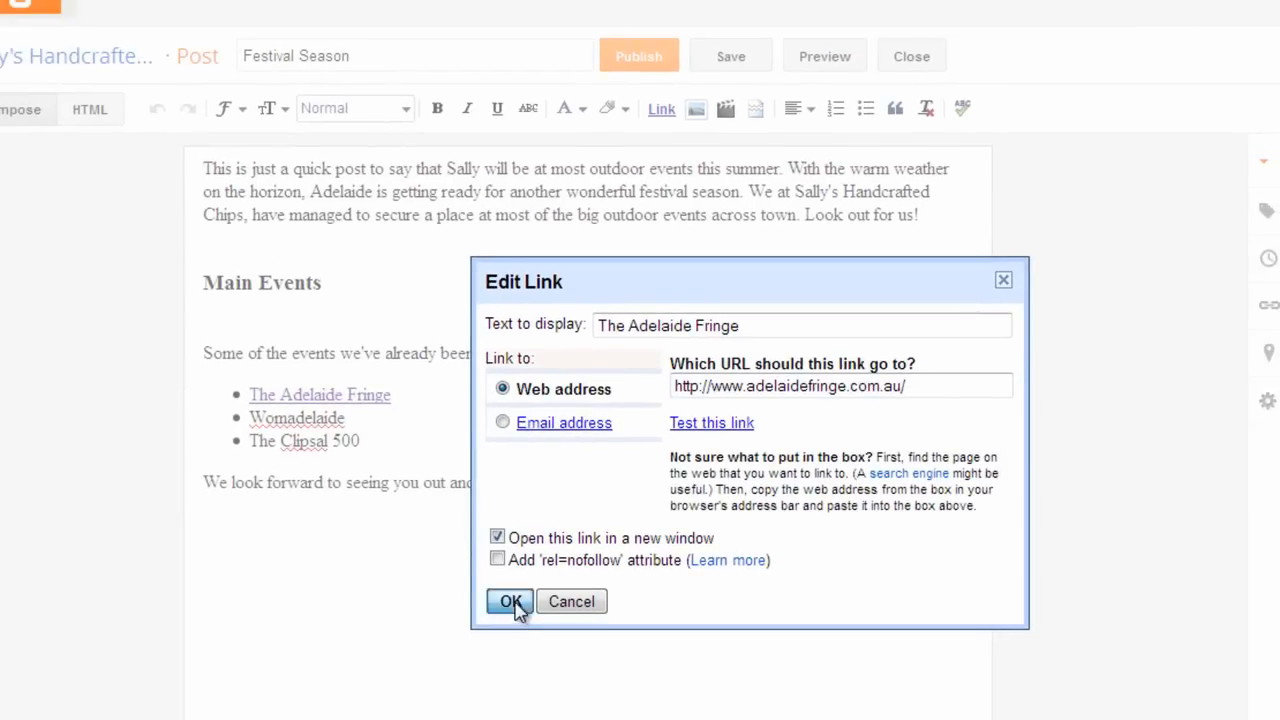
pyautogui.click(510, 600)
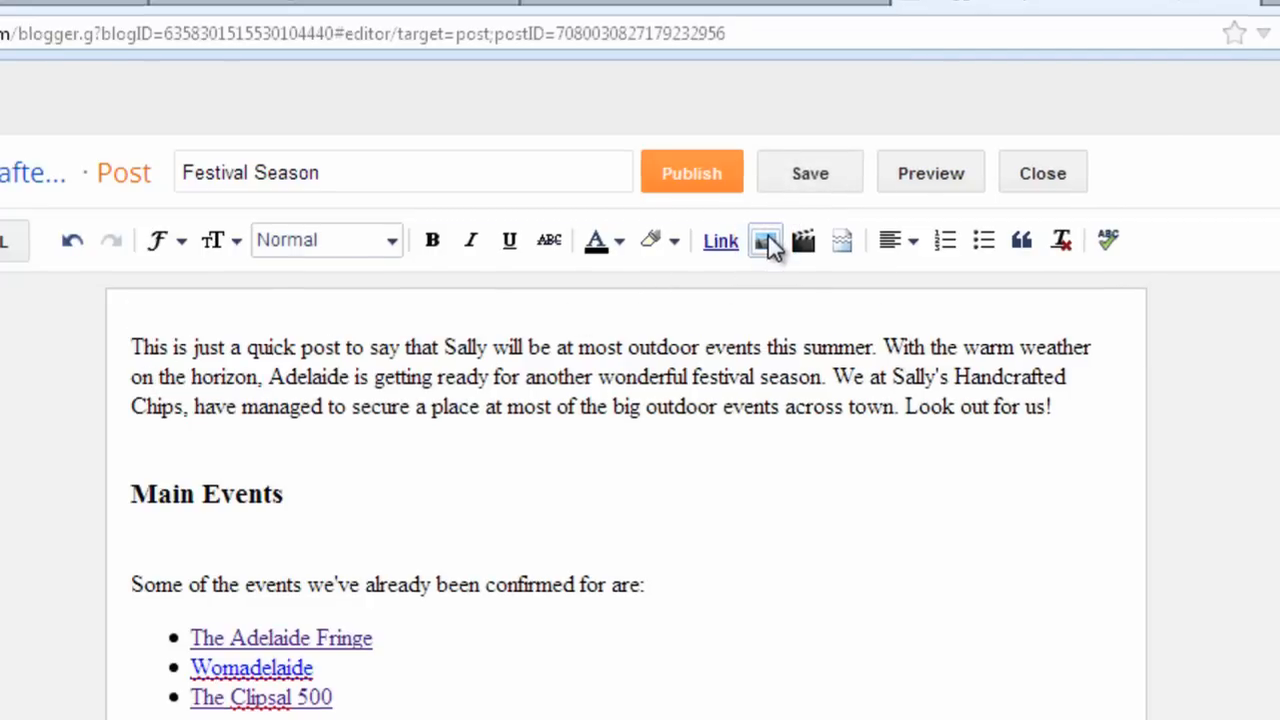
# Upload the concert crowd photo from the desktop and insert it above the body text
pyautogui.click(764, 240)
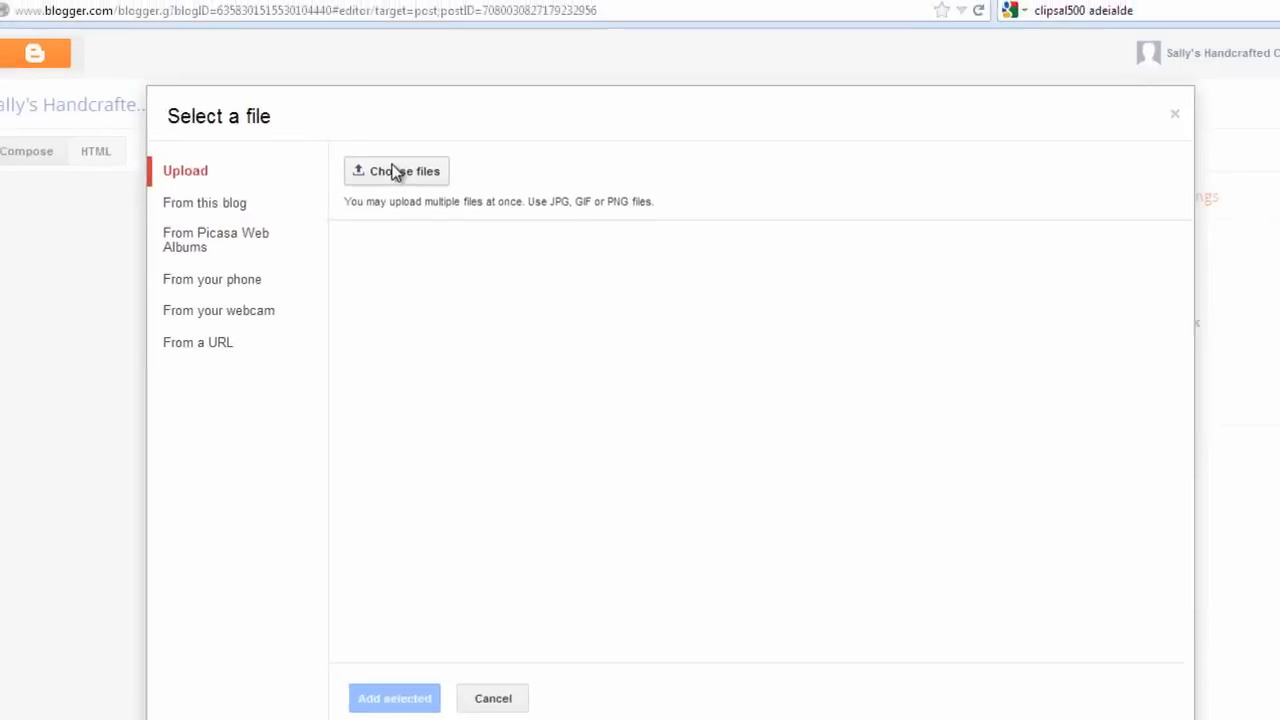
pyautogui.click(396, 170)
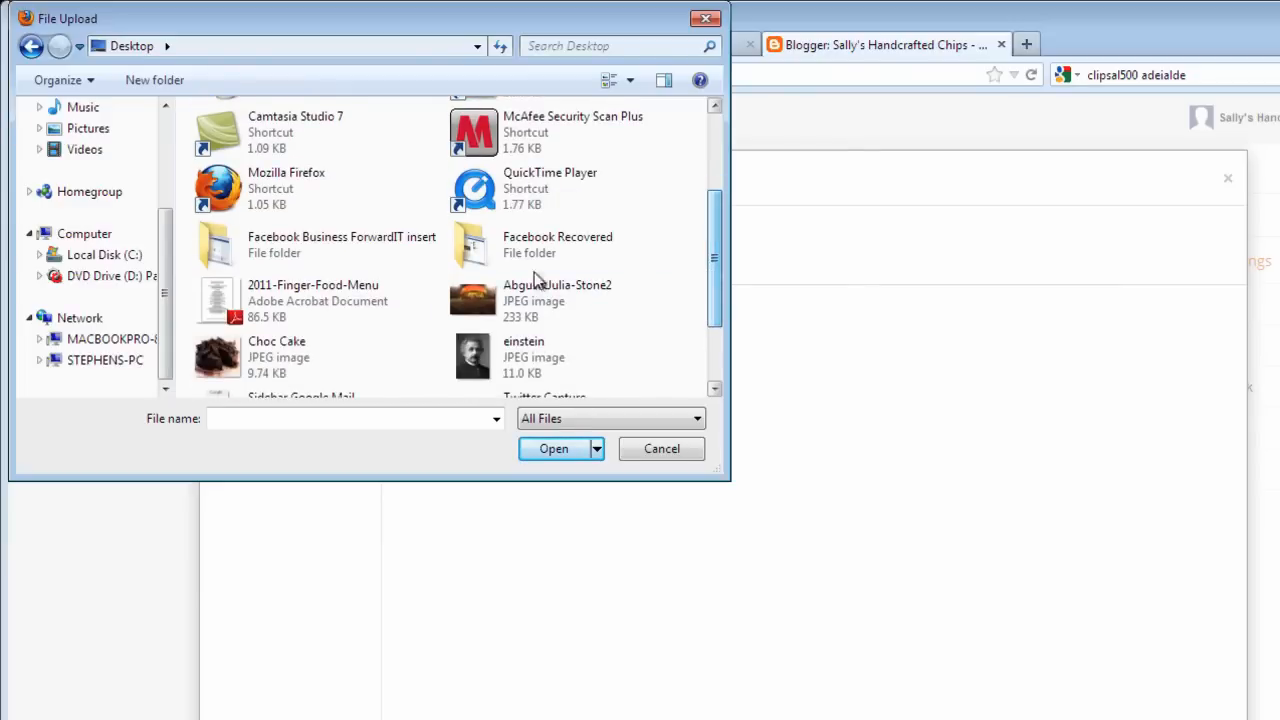
pyautogui.click(552, 448)
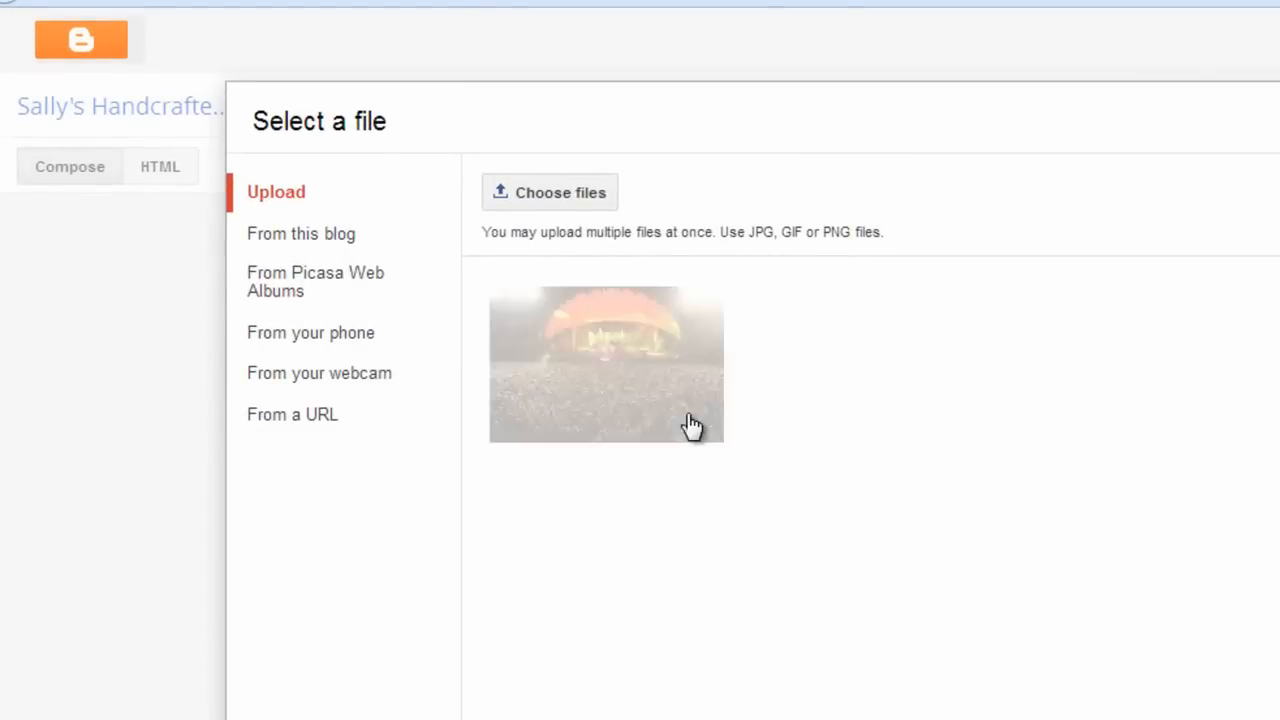
pyautogui.click(604, 364)
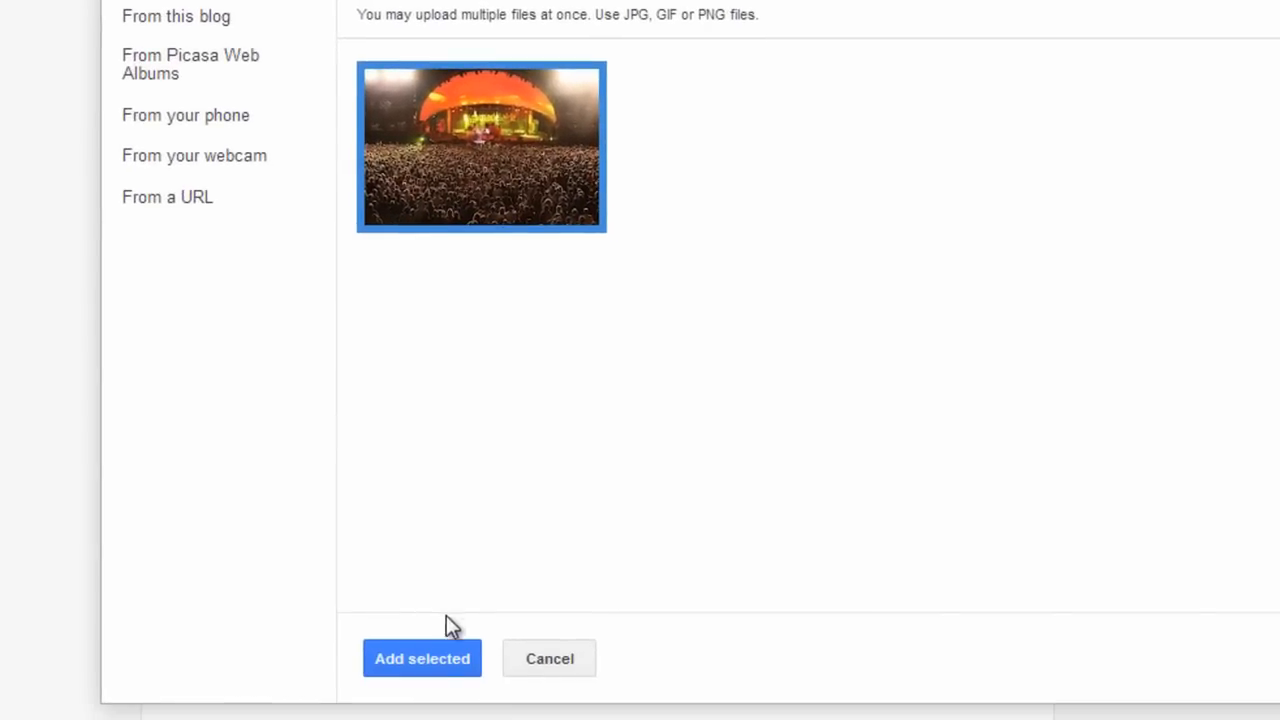
pyautogui.click(422, 658)
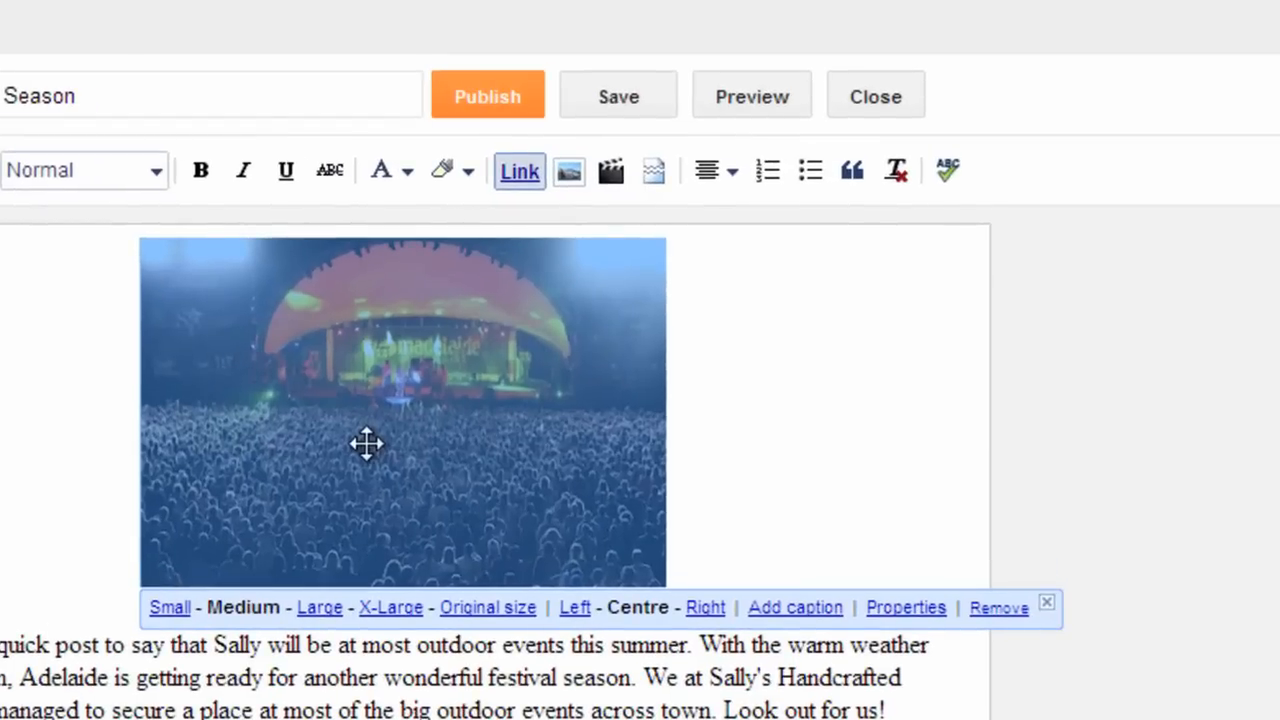
# Give the photo title 'Wonderful Womadelaide' and alt text 'Main Stage at Womadelaide'
pyautogui.click(616, 96)
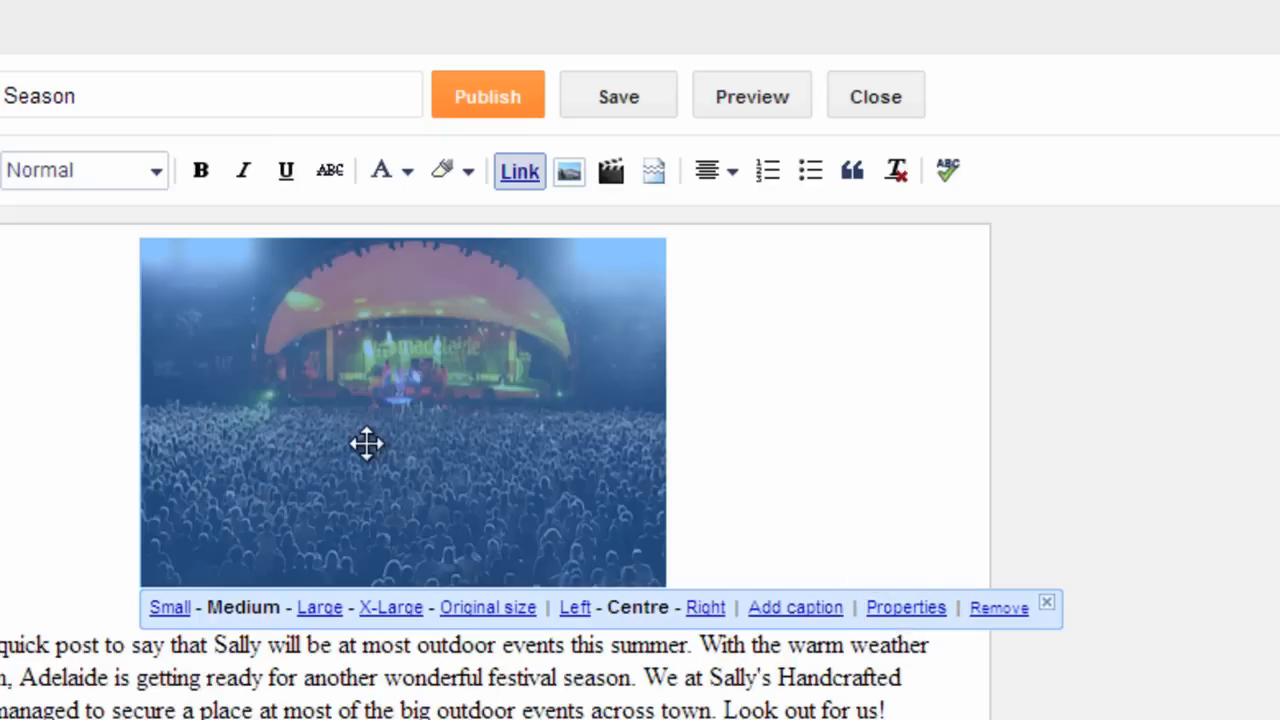
pyautogui.moveTo(912, 620)
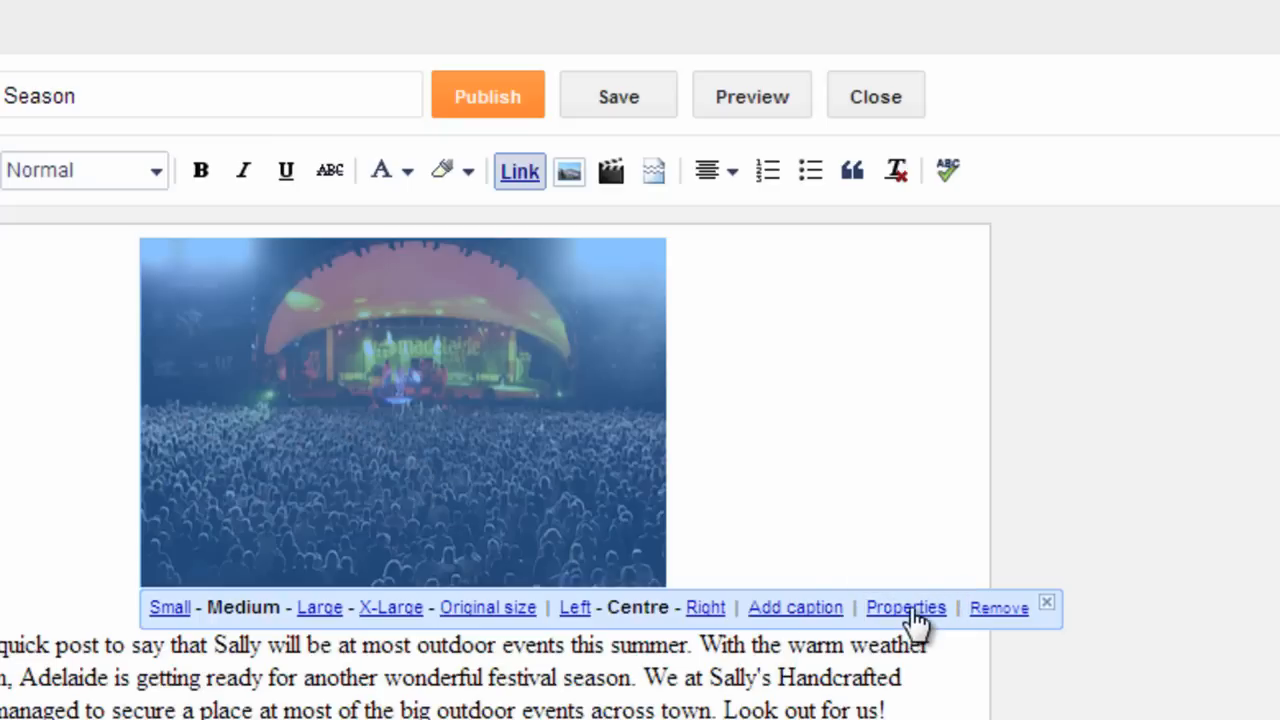
pyautogui.click(904, 608)
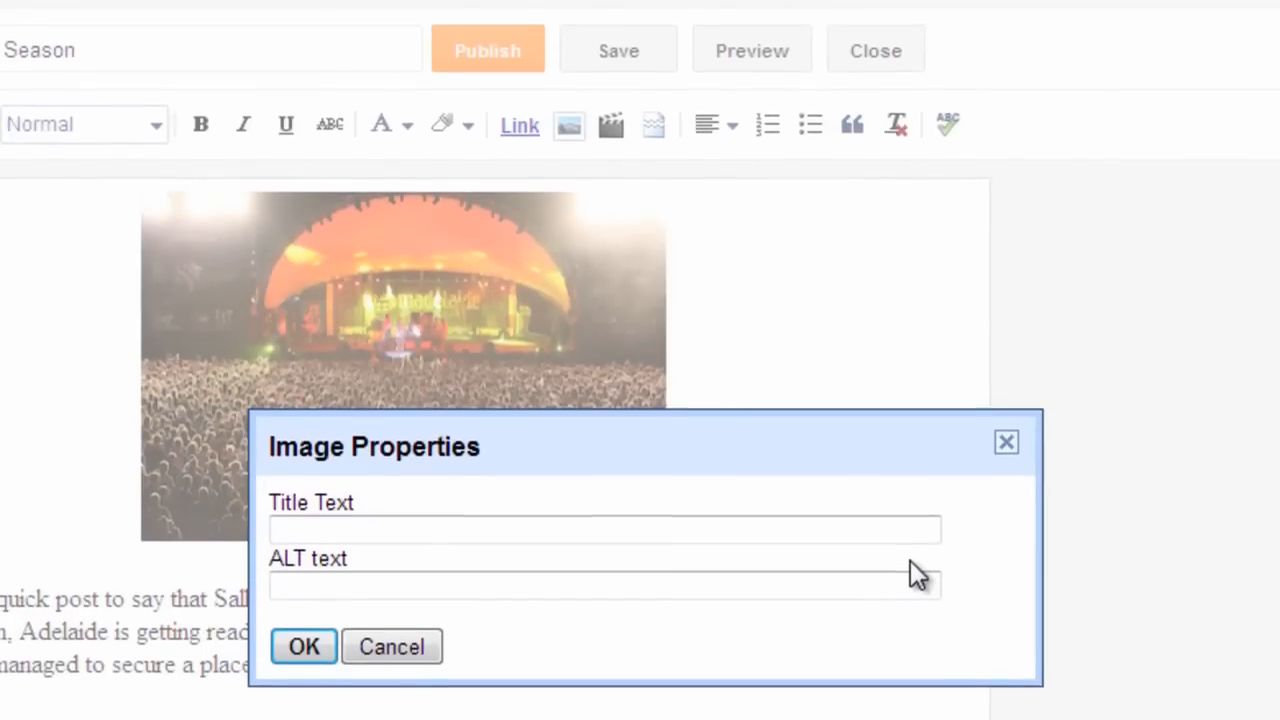
pyautogui.write('Main Stage at Womadelaide')
pyautogui.click(604, 530)
pyautogui.write('Wonderful Womadelaide')
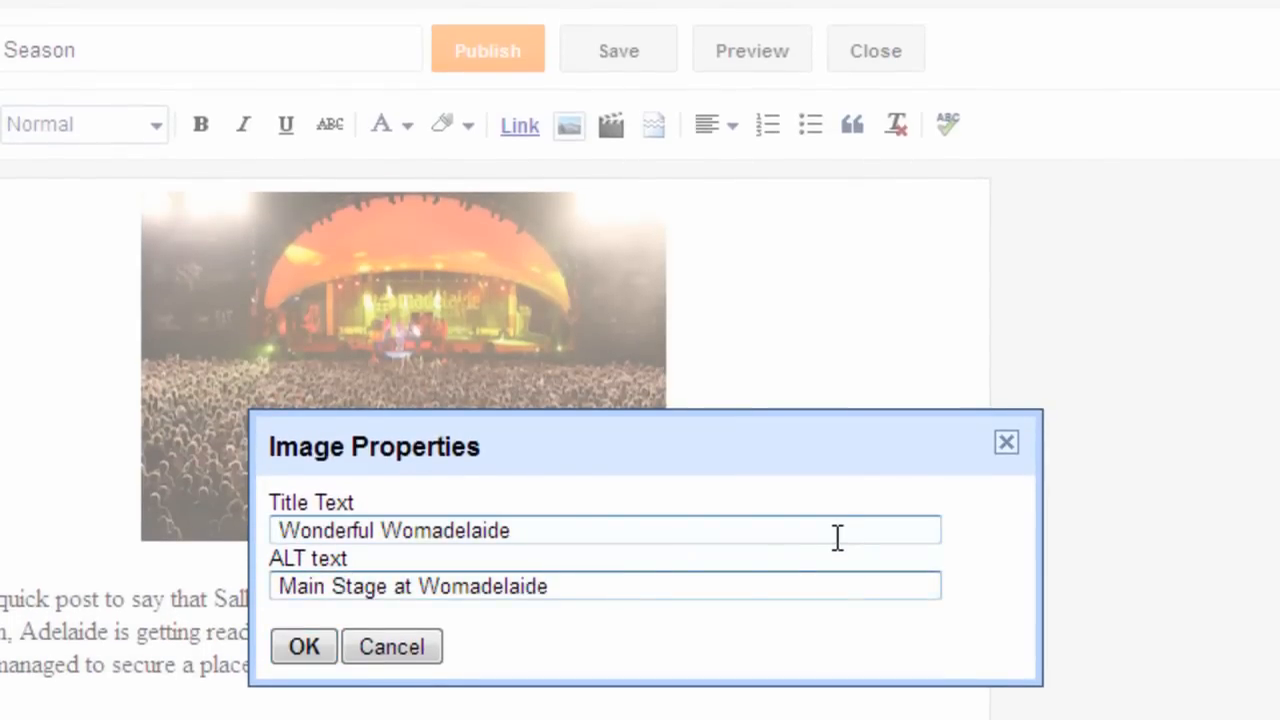
pyautogui.click(304, 646)
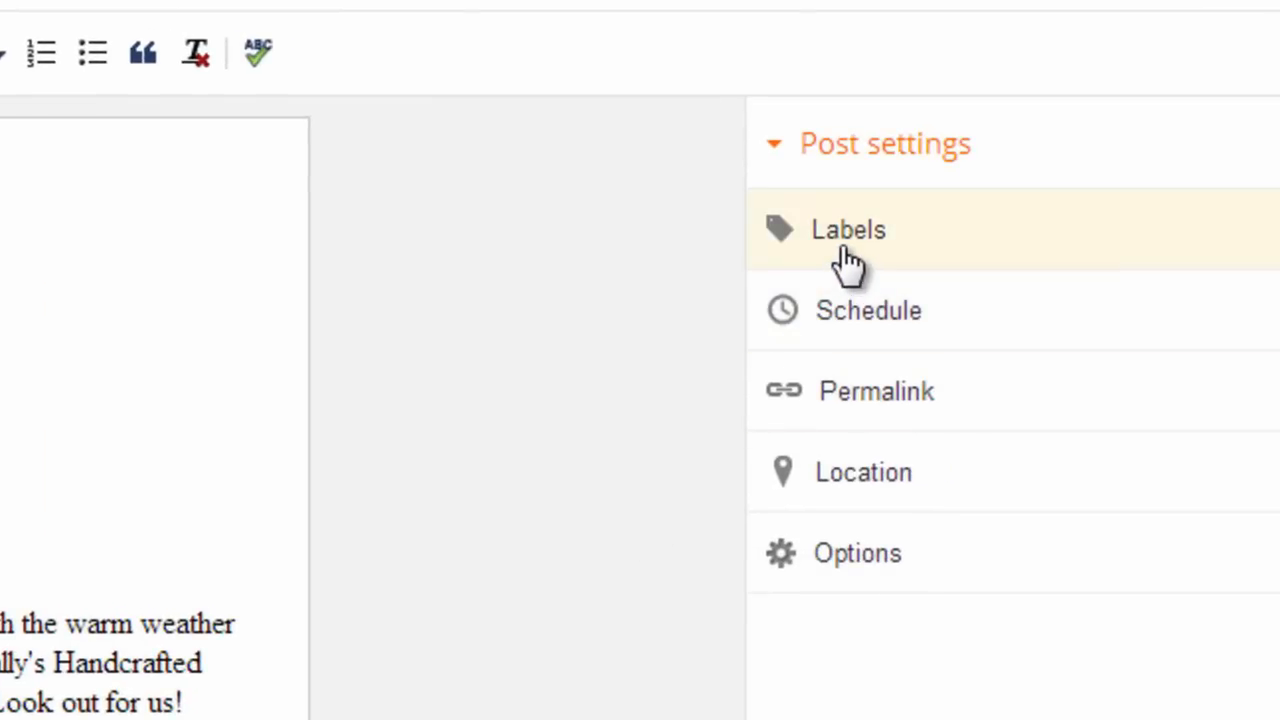
# Add labels Adelaide, Festival Season, Fringe Festival, Womadelaide, Clipsal 500, Sally's Handcrafted Chips
pyautogui.click(848, 230)
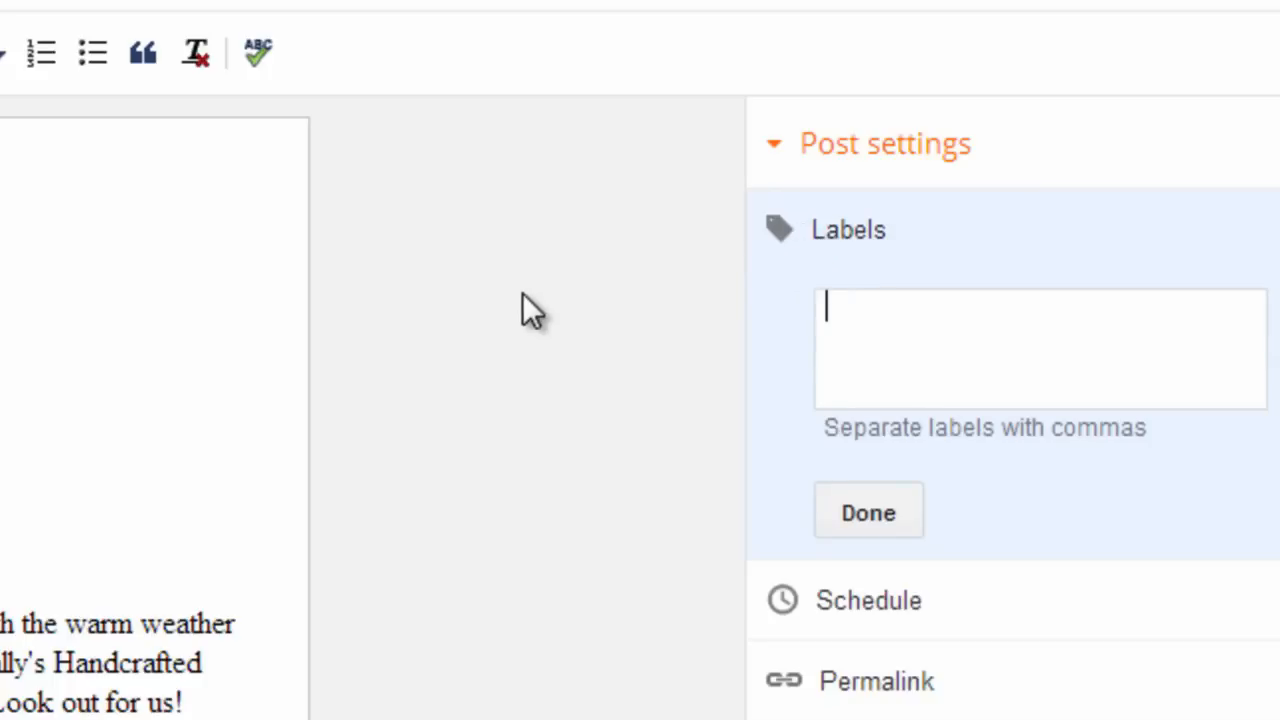
pyautogui.write("Adelaide, Festival Season, Fringe Festival, Womadelaide, Clipsal 500, Sally's Handcrafted Chips")
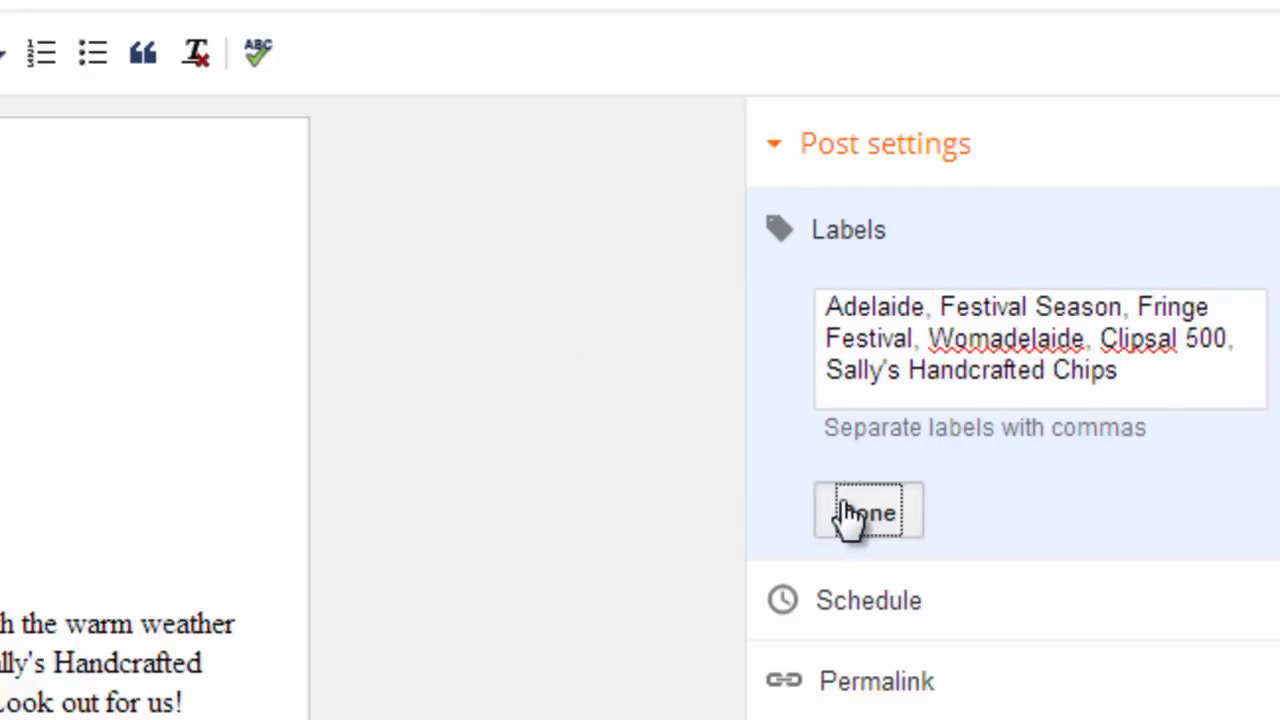
pyautogui.click(868, 512)
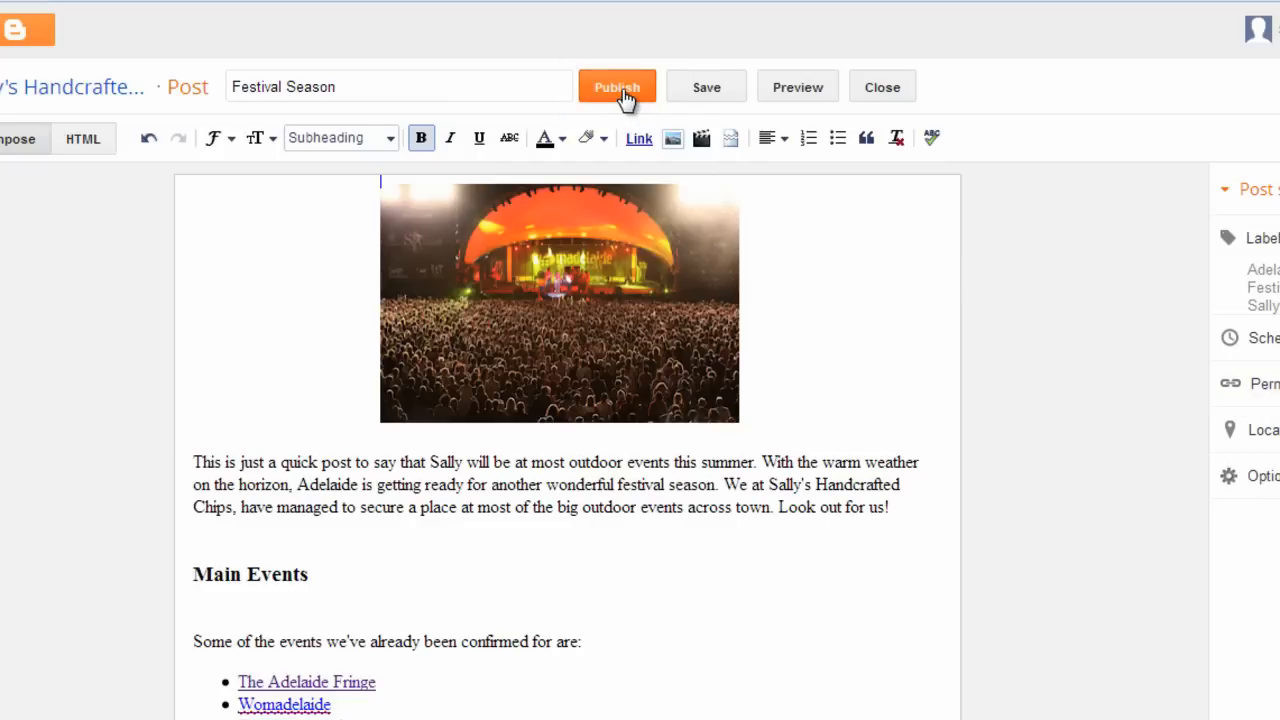
# Publish the Festival Season post to the blog
pyautogui.click(616, 88)
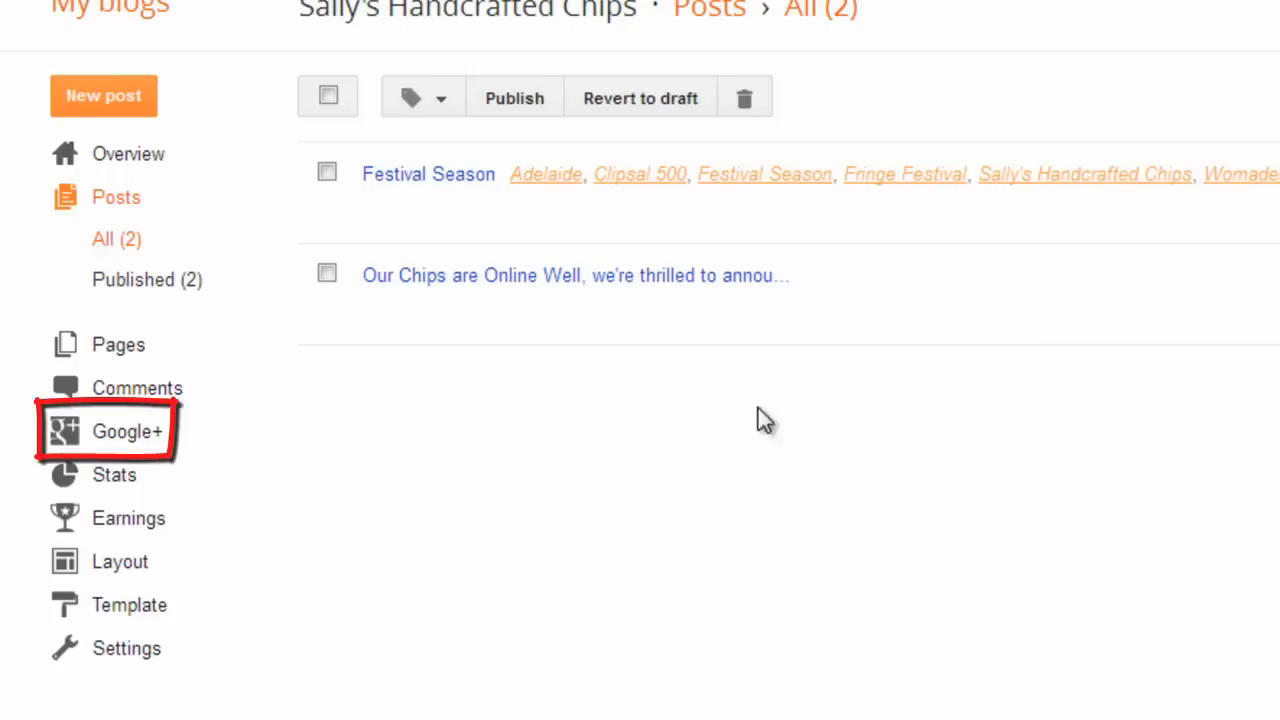
pyautogui.moveTo(124, 432)
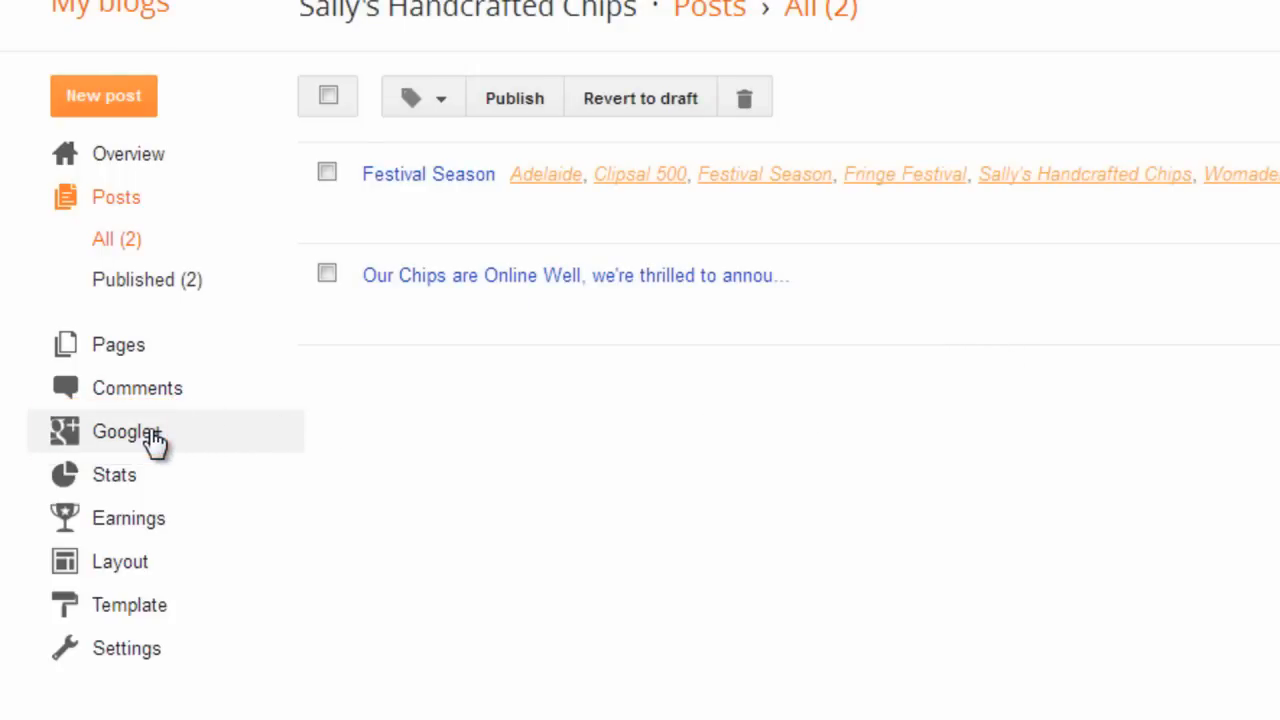
# Start the Google+ upgrade for the account, entering the name 'Sally's Ha...'
pyautogui.click(124, 432)
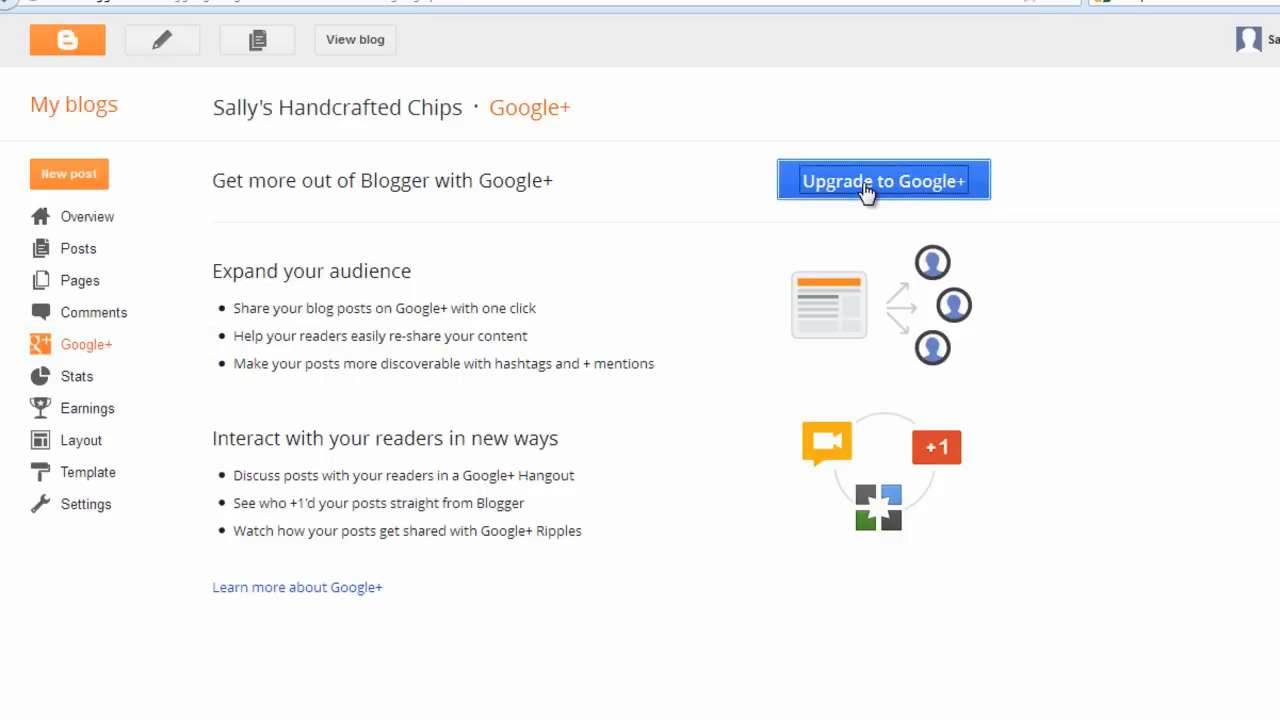
pyautogui.click(884, 180)
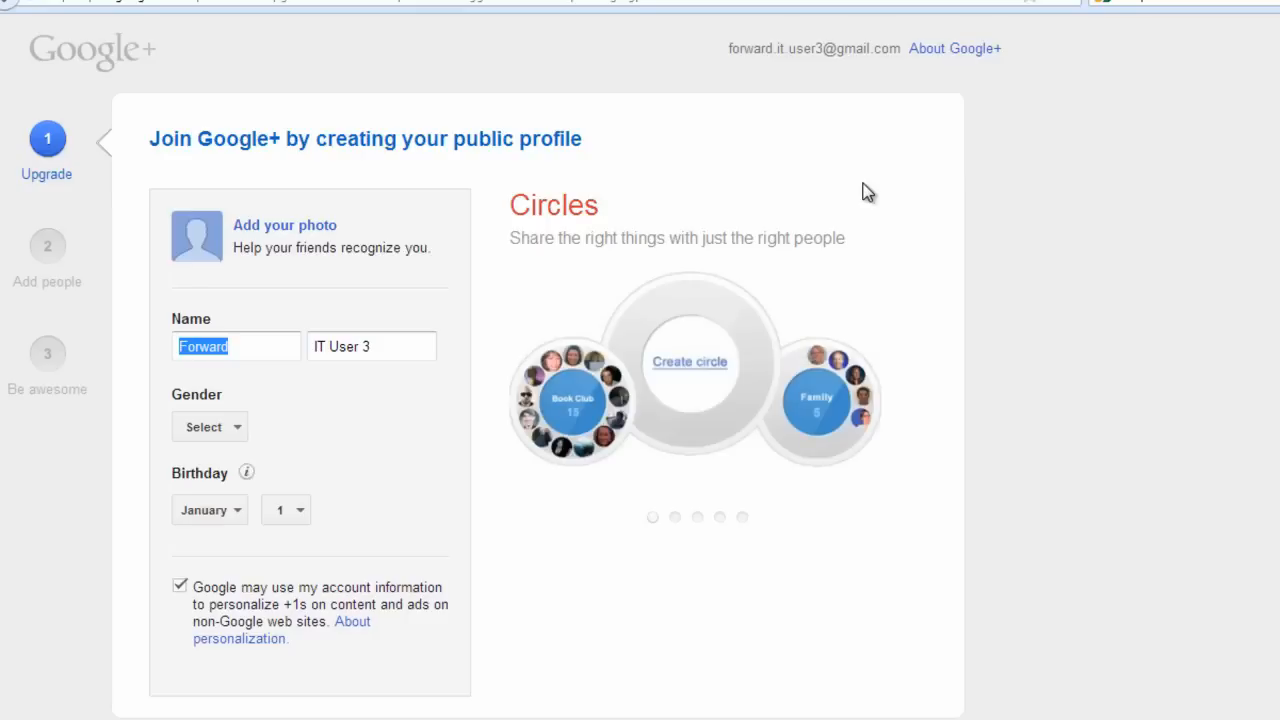
pyautogui.moveTo(320, 372)
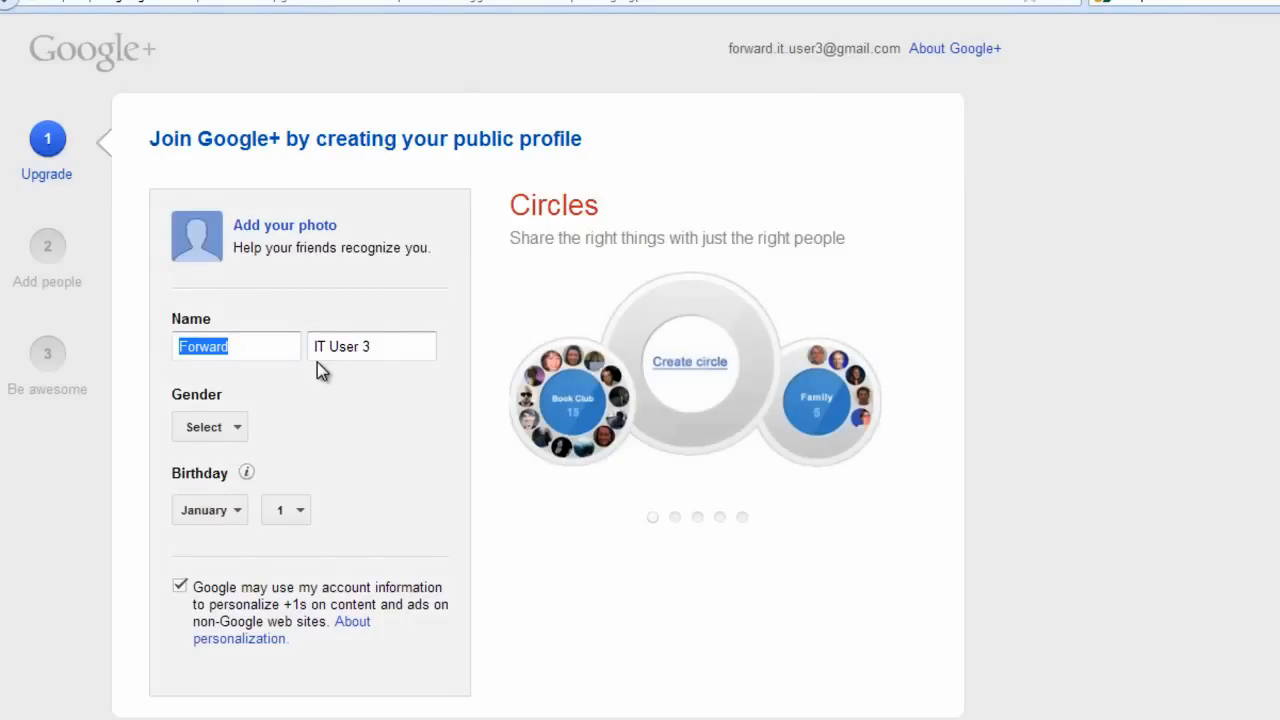
pyautogui.write("Sally's Ha")
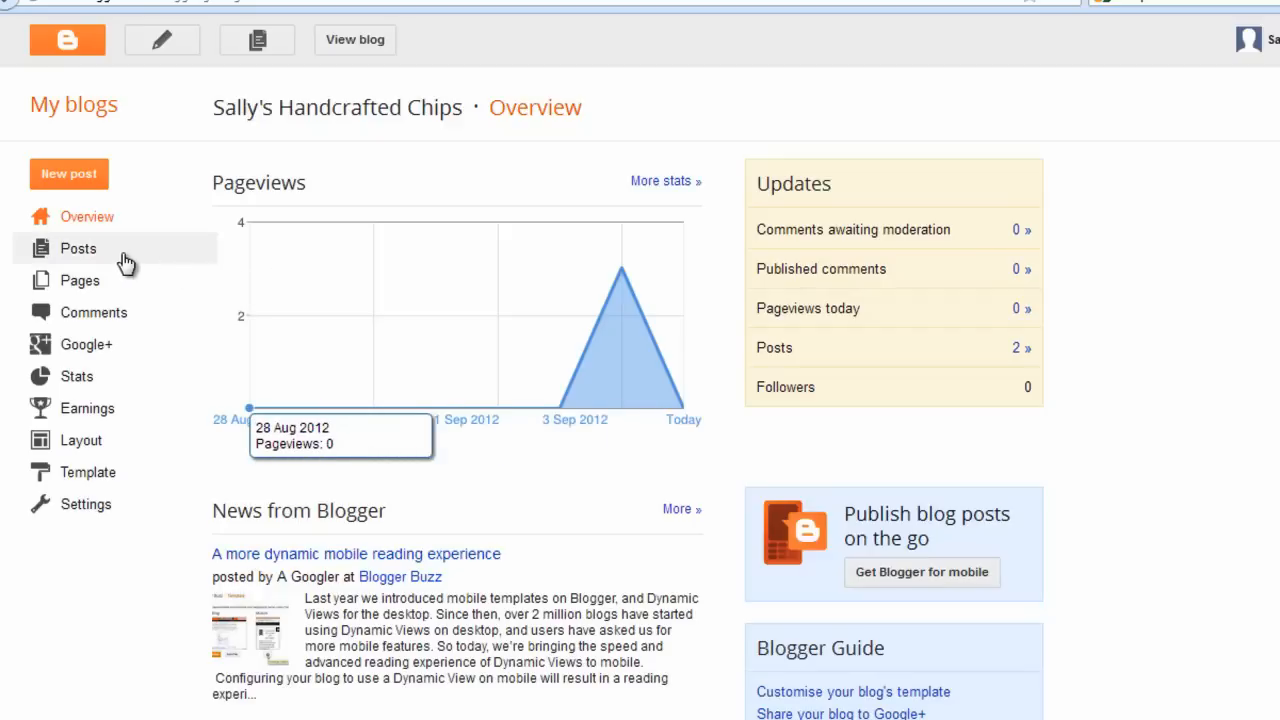
# View the Festival Season post on the live blog and scroll through it
pyautogui.click(78, 248)
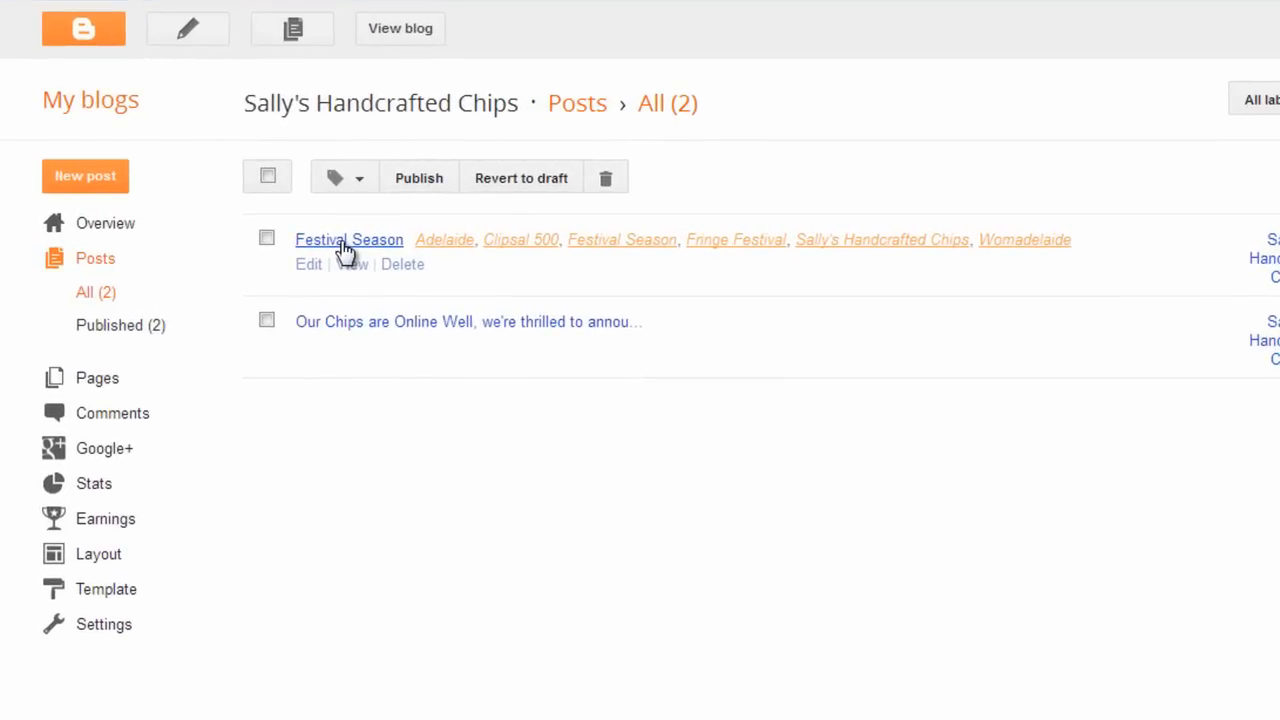
pyautogui.click(348, 240)
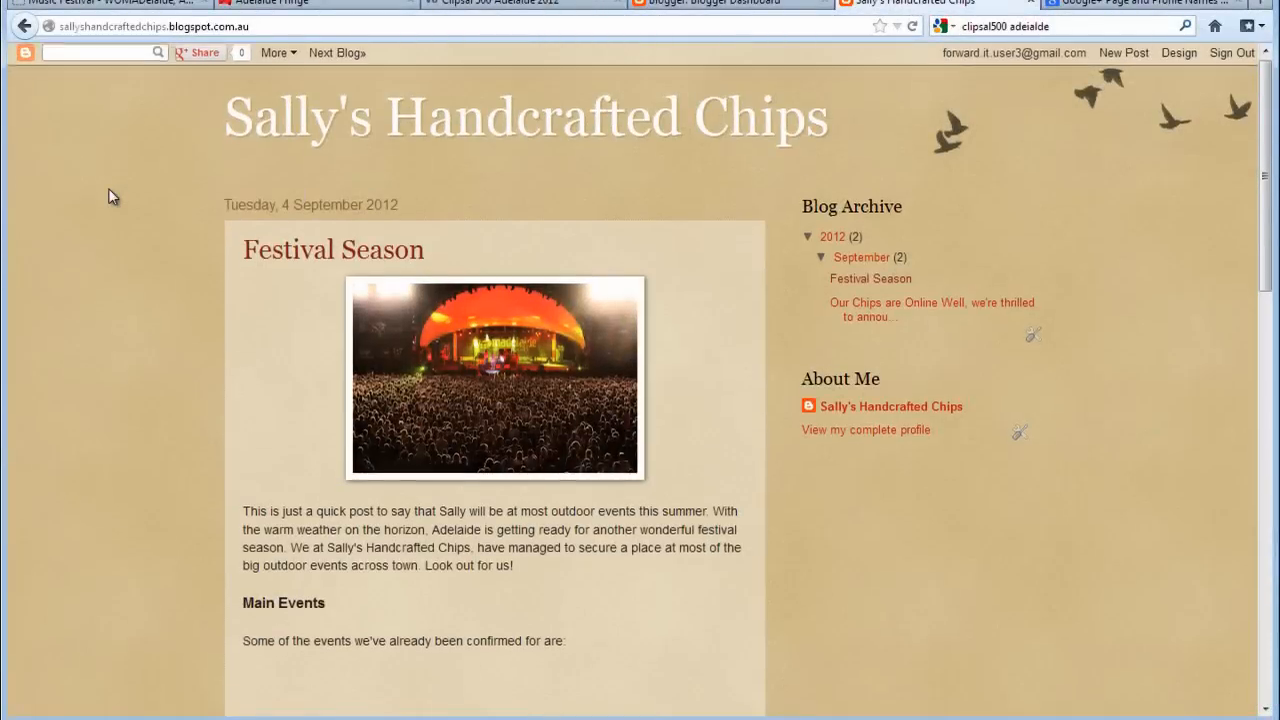
pyautogui.scroll(-3)
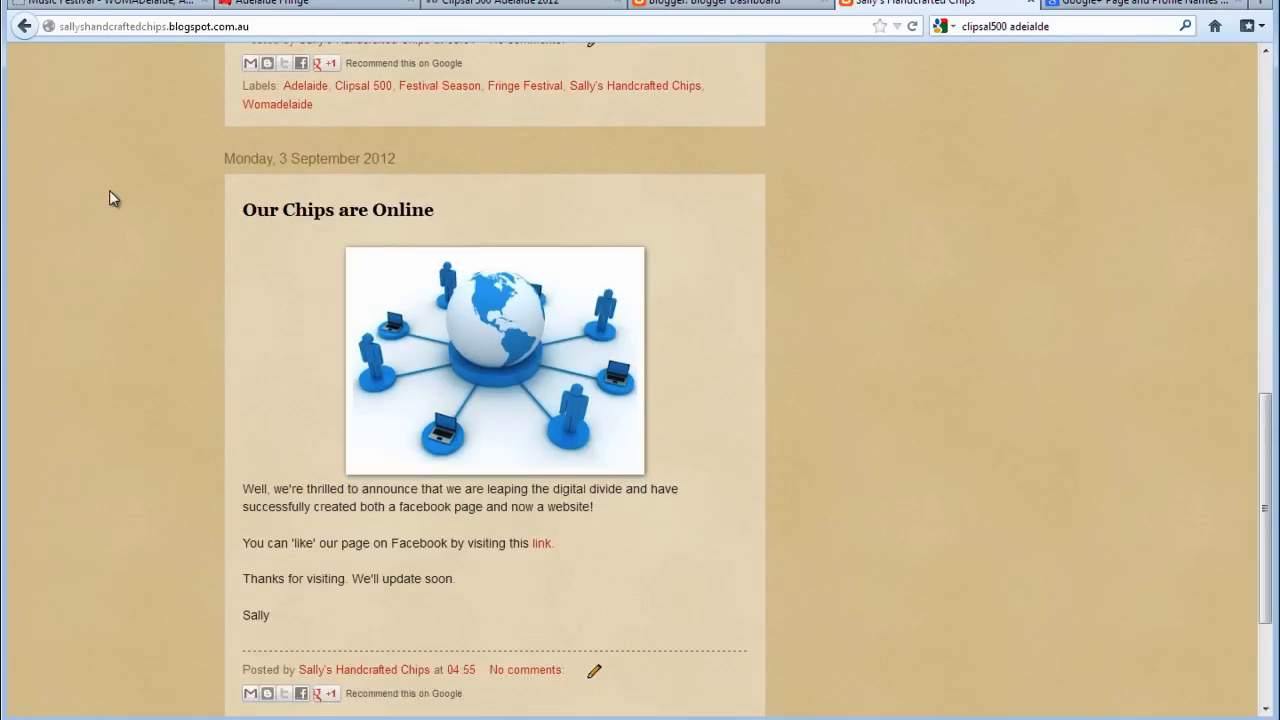
pyautogui.scroll(-3)
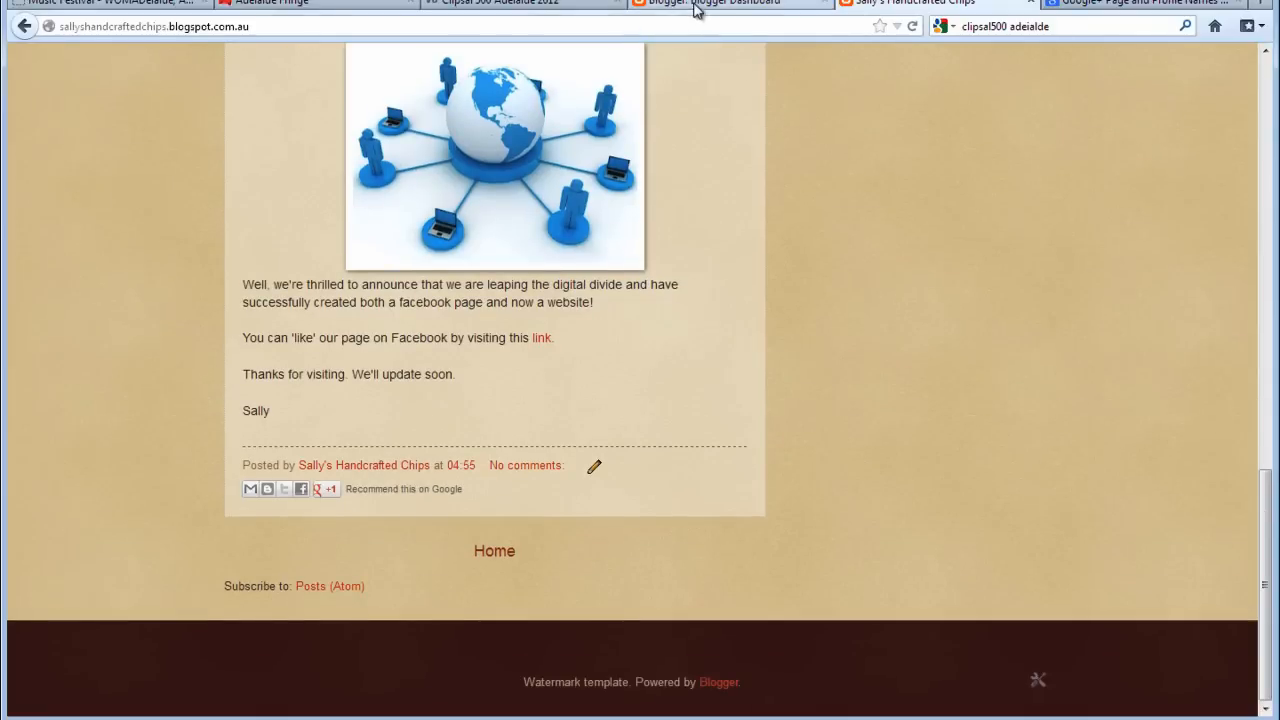
# From the dashboard, reach the Pages list of Sally's Handcrafted Chips and start a blank page
pyautogui.click(710, 4)
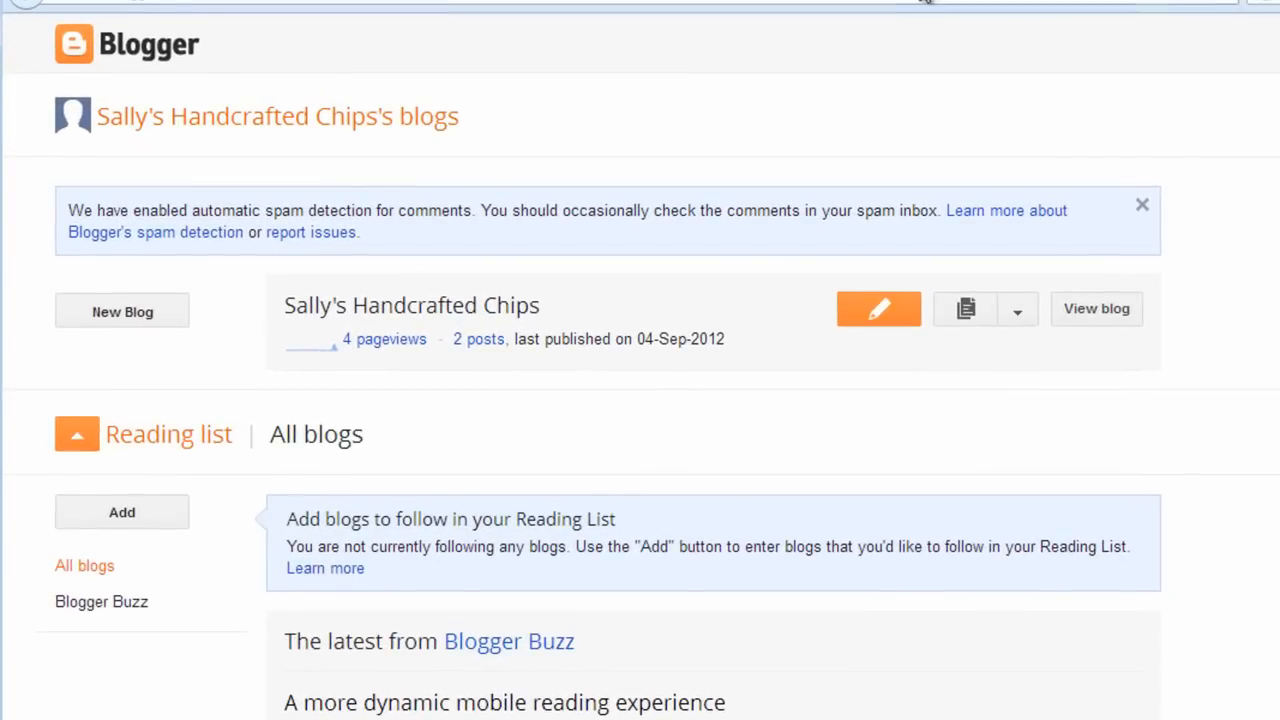
pyautogui.moveTo(412, 304)
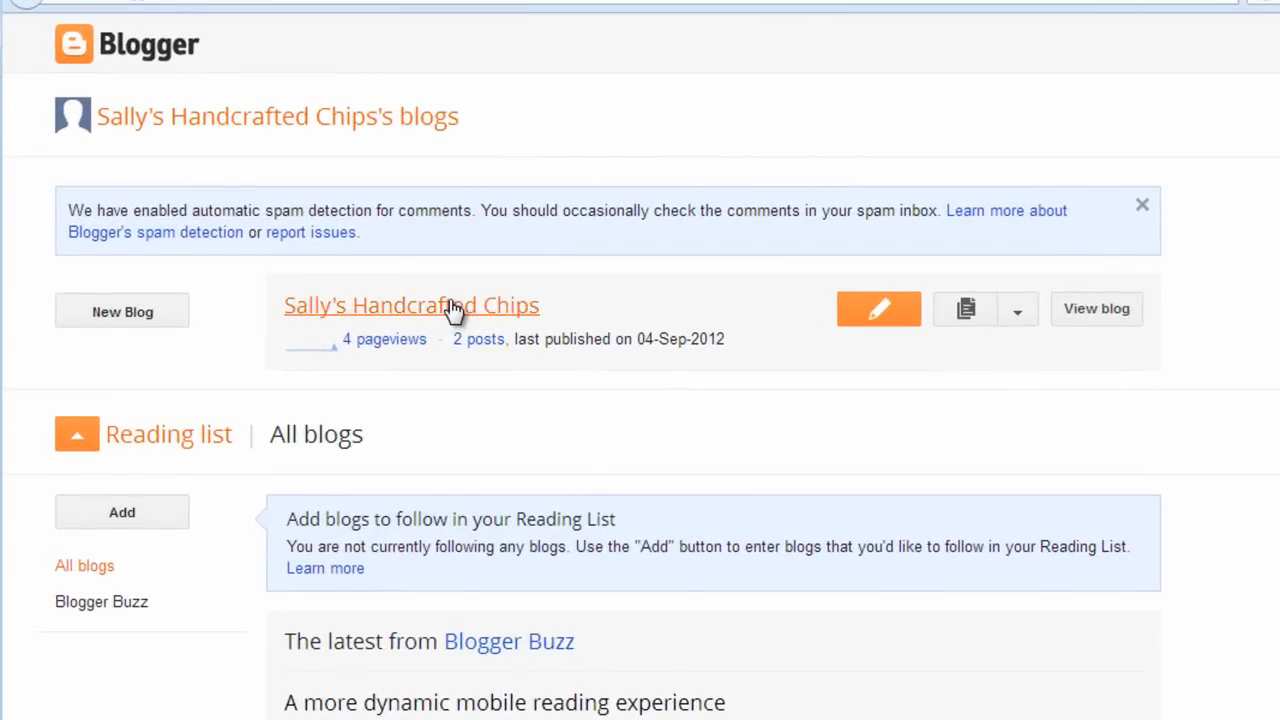
pyautogui.click(412, 304)
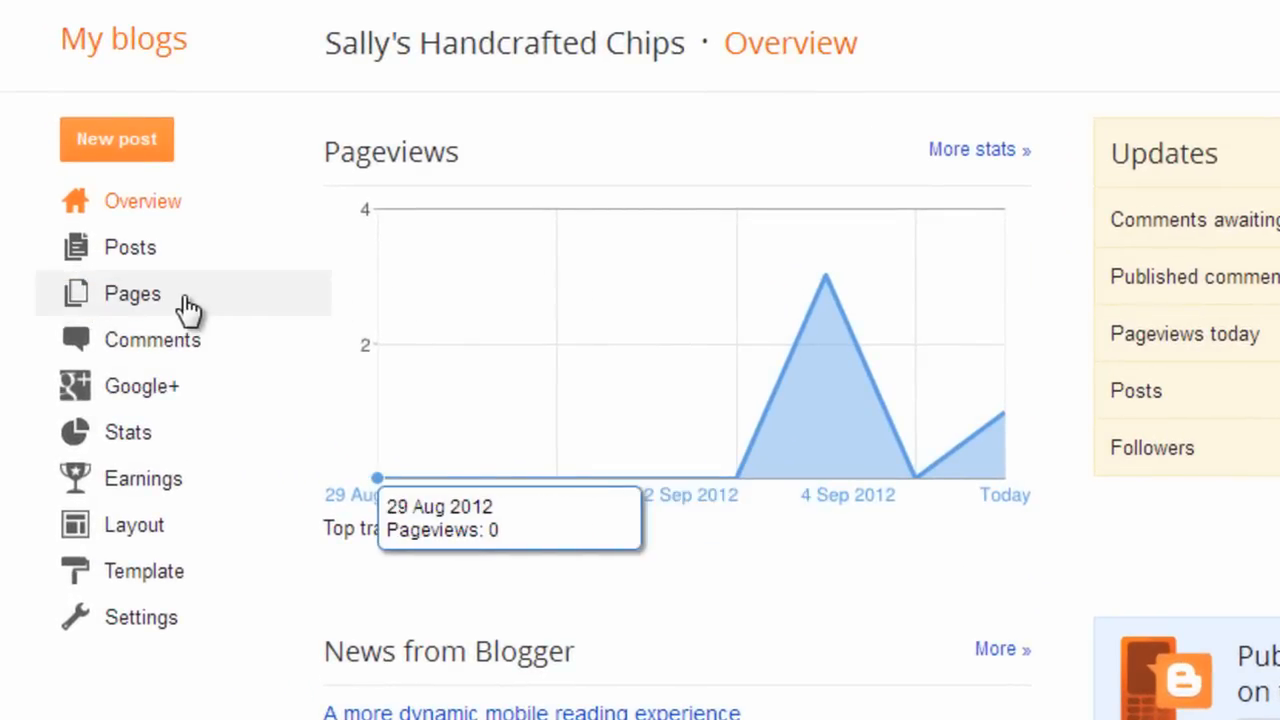
pyautogui.click(132, 292)
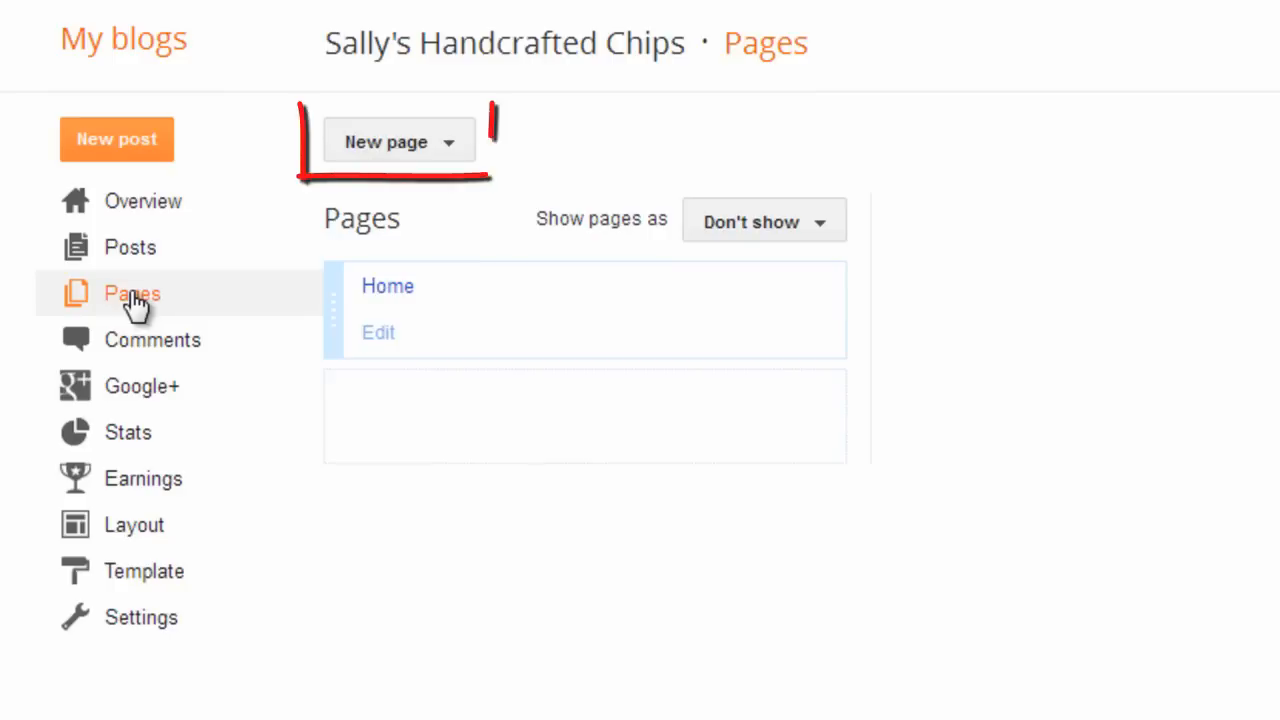
pyautogui.moveTo(308, 250)
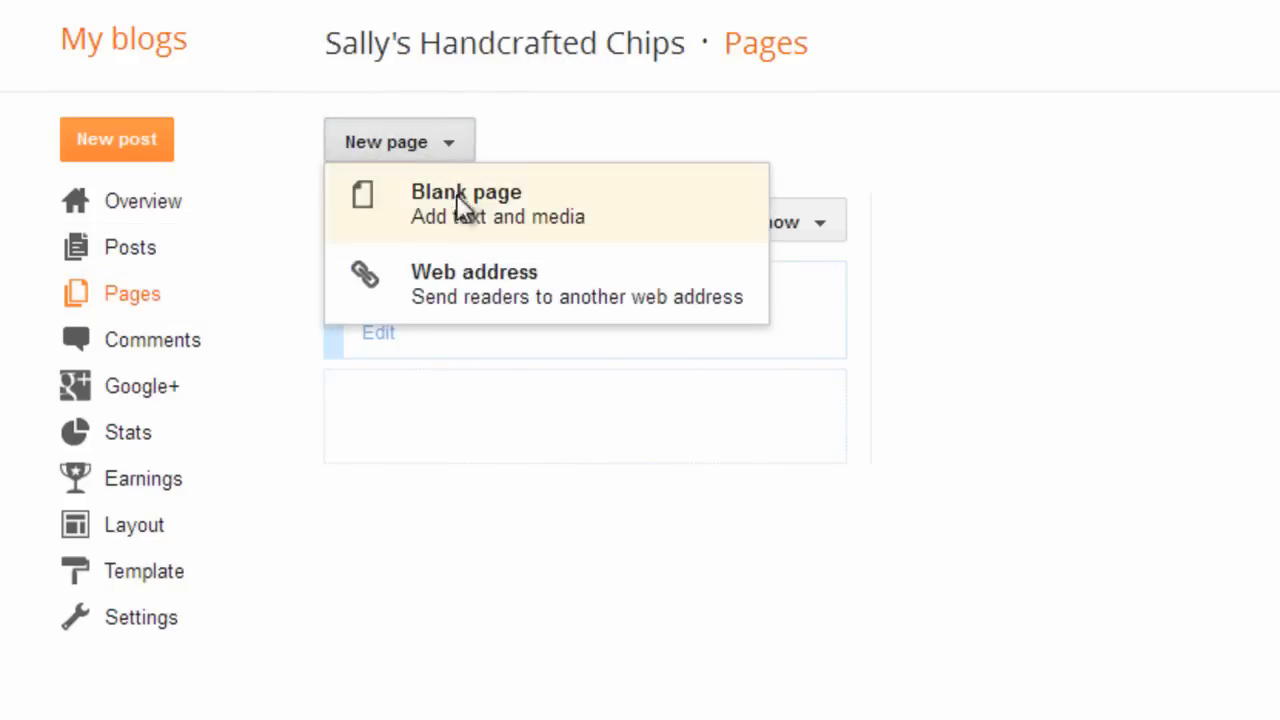
pyautogui.click(464, 192)
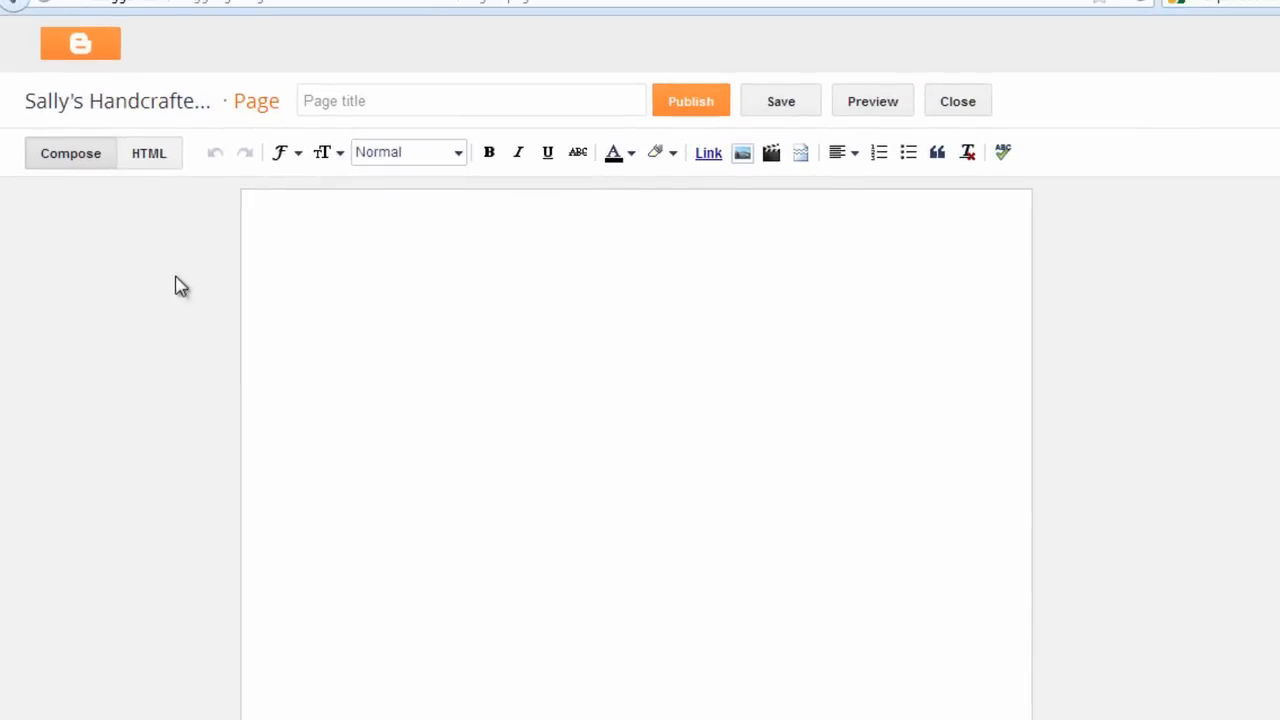
pyautogui.moveTo(160, 290)
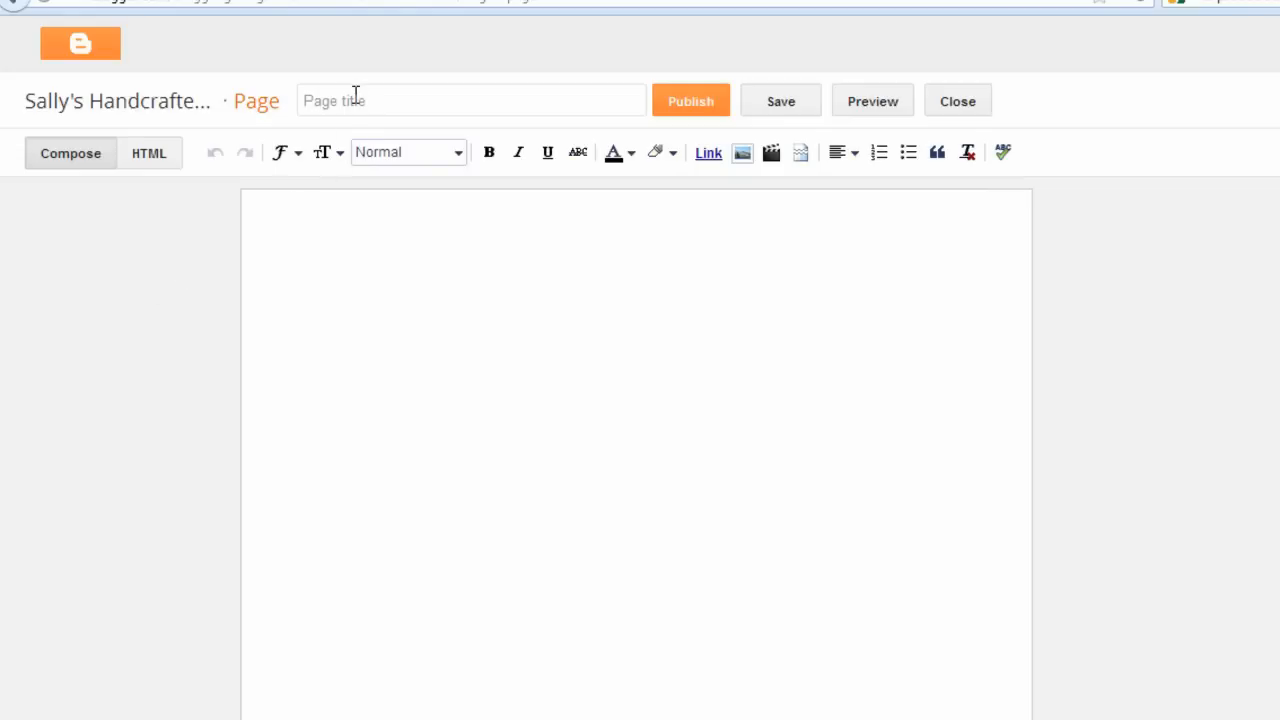
# Publish an 'About' page describing Sally's Hand Crafted Chips with reader comments set to Allow
pyautogui.write('About')
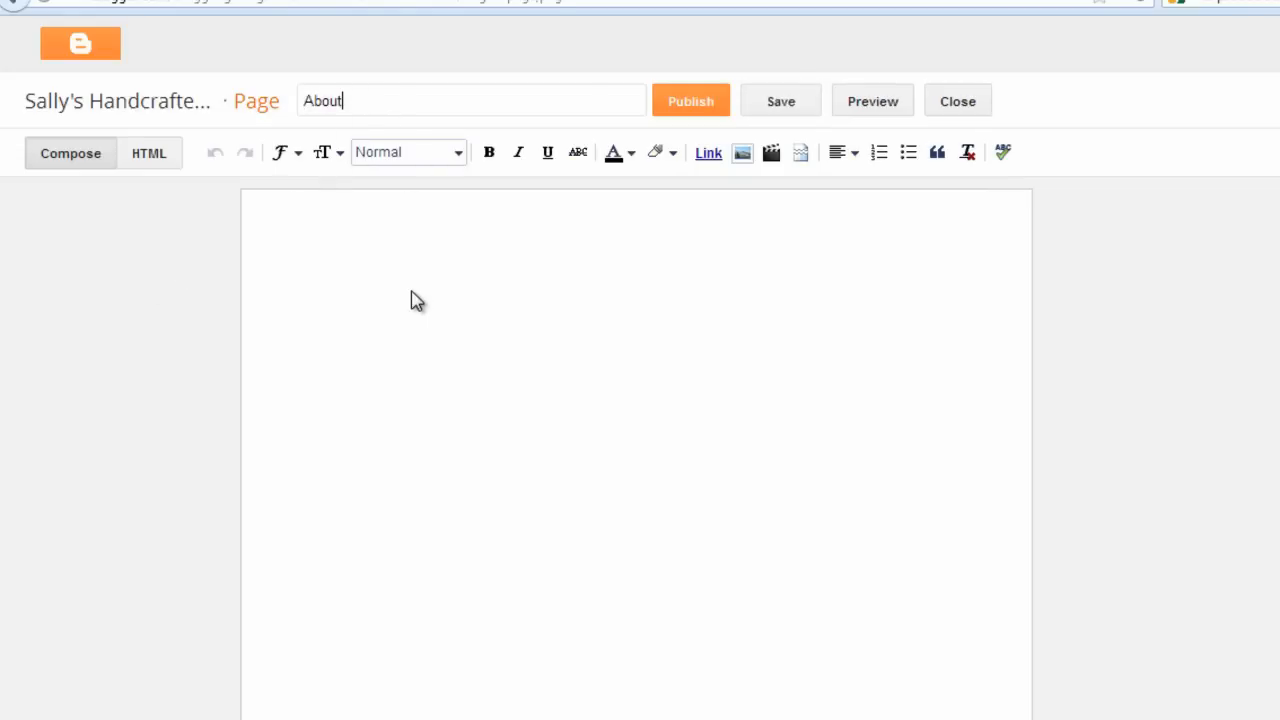
pyautogui.write("Sally's Hand Crafted Chips makes a range of delicious, gourmet chips for cafe's and restaurants across South Australia.")
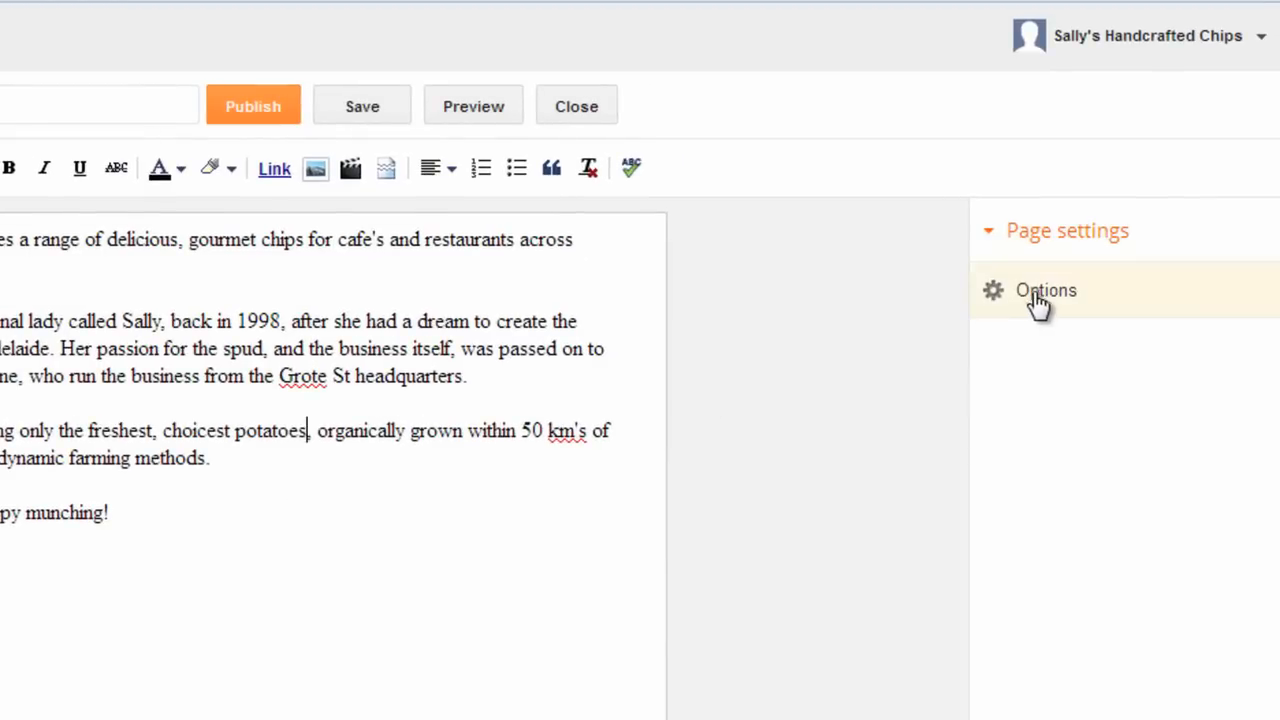
pyautogui.click(1046, 290)
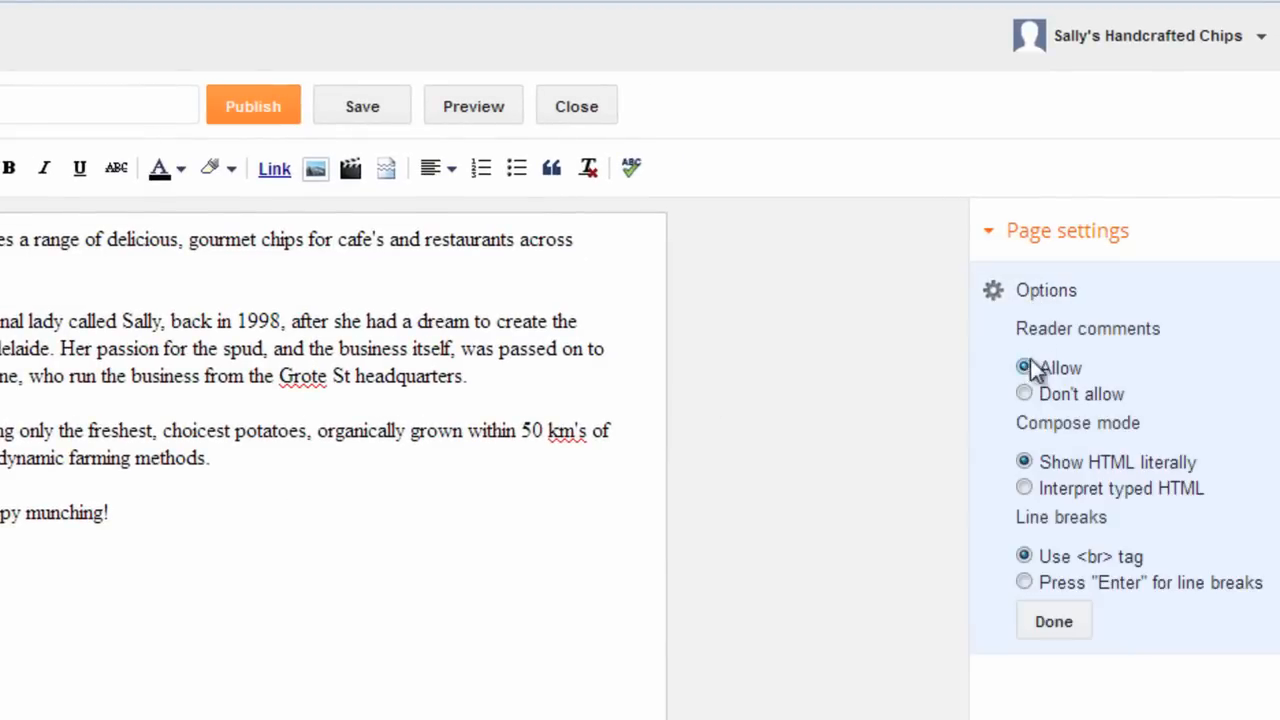
pyautogui.click(1024, 392)
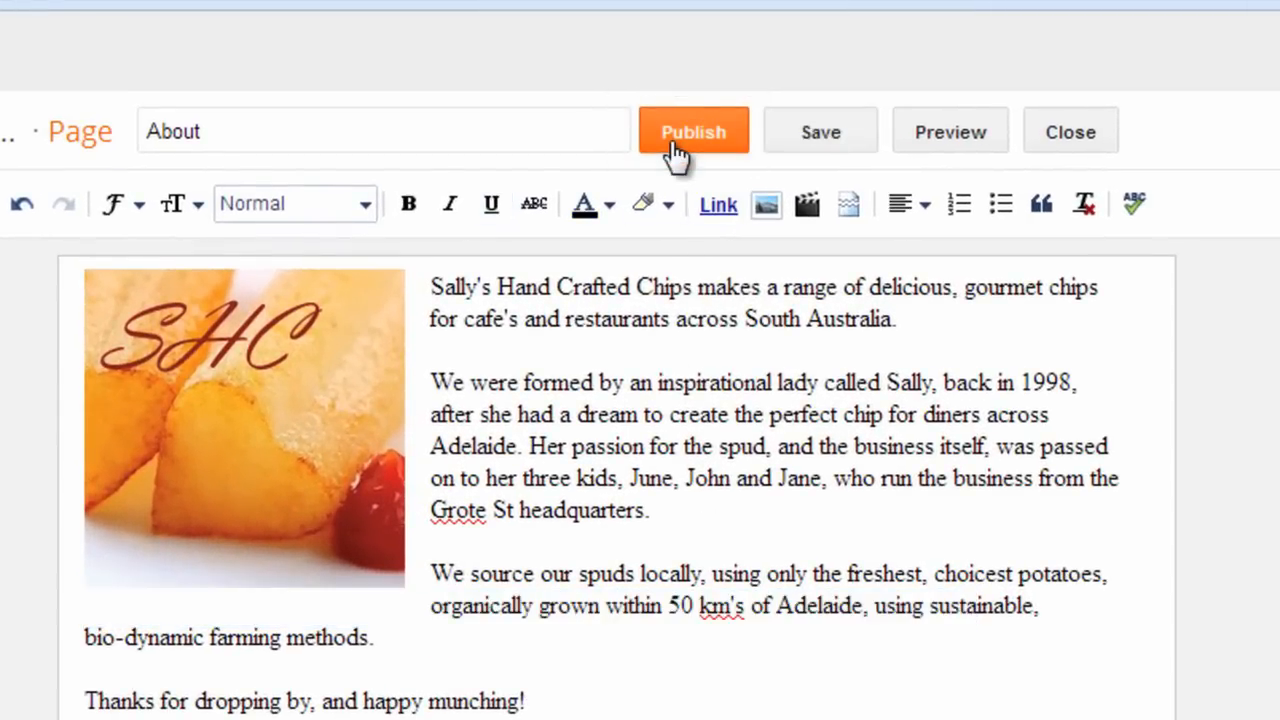
pyautogui.click(692, 132)
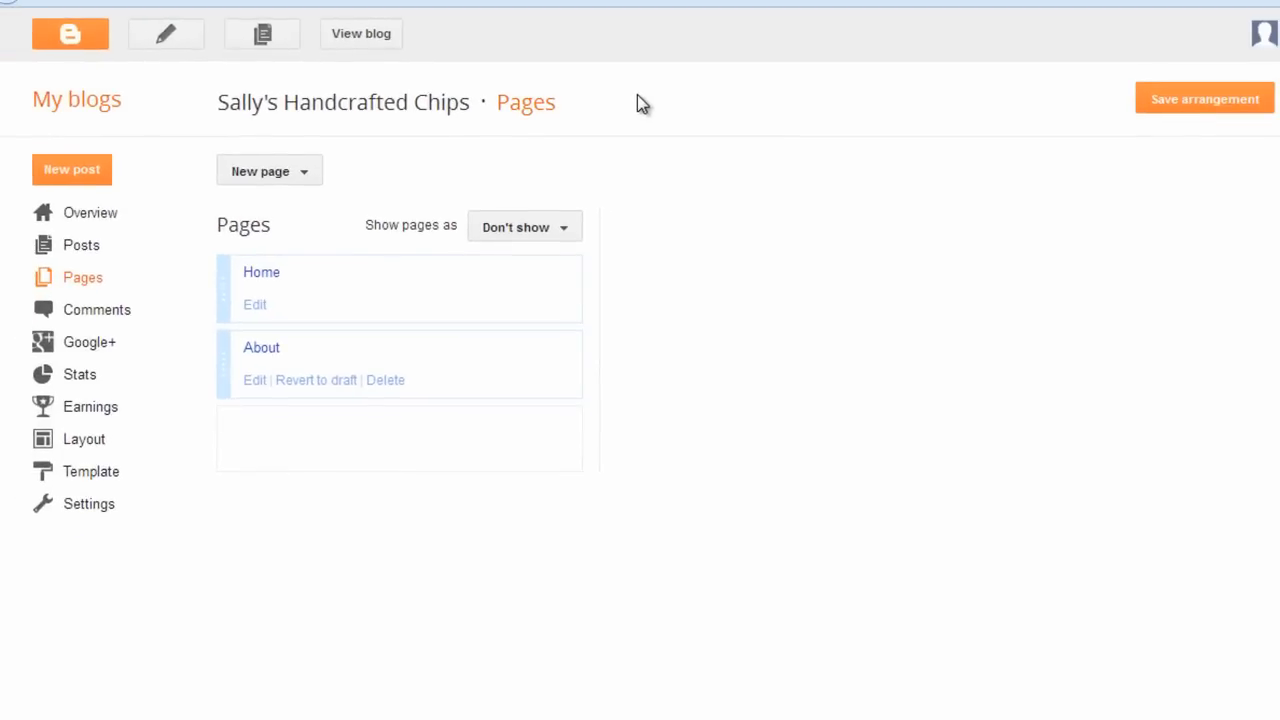
pyautogui.moveTo(320, 180)
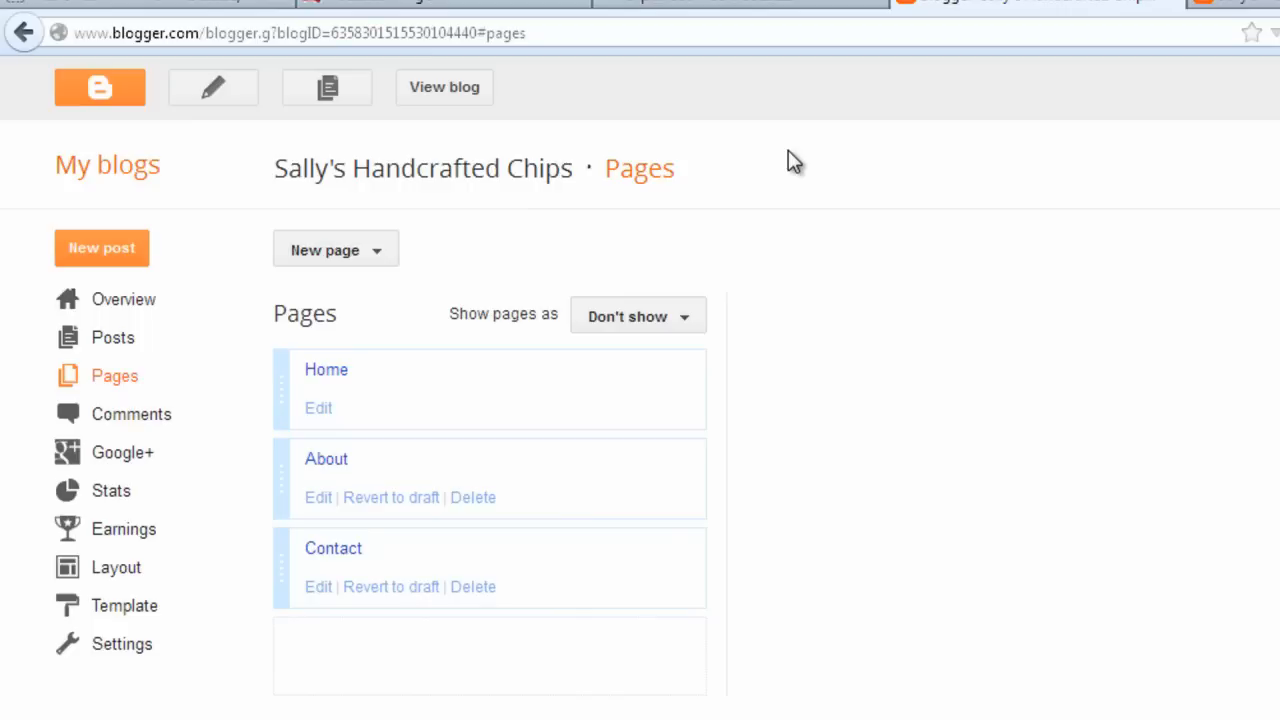
# Set 'Show pages as' to Top tabs so Home, Contact and About display across the top
pyautogui.click(636, 316)
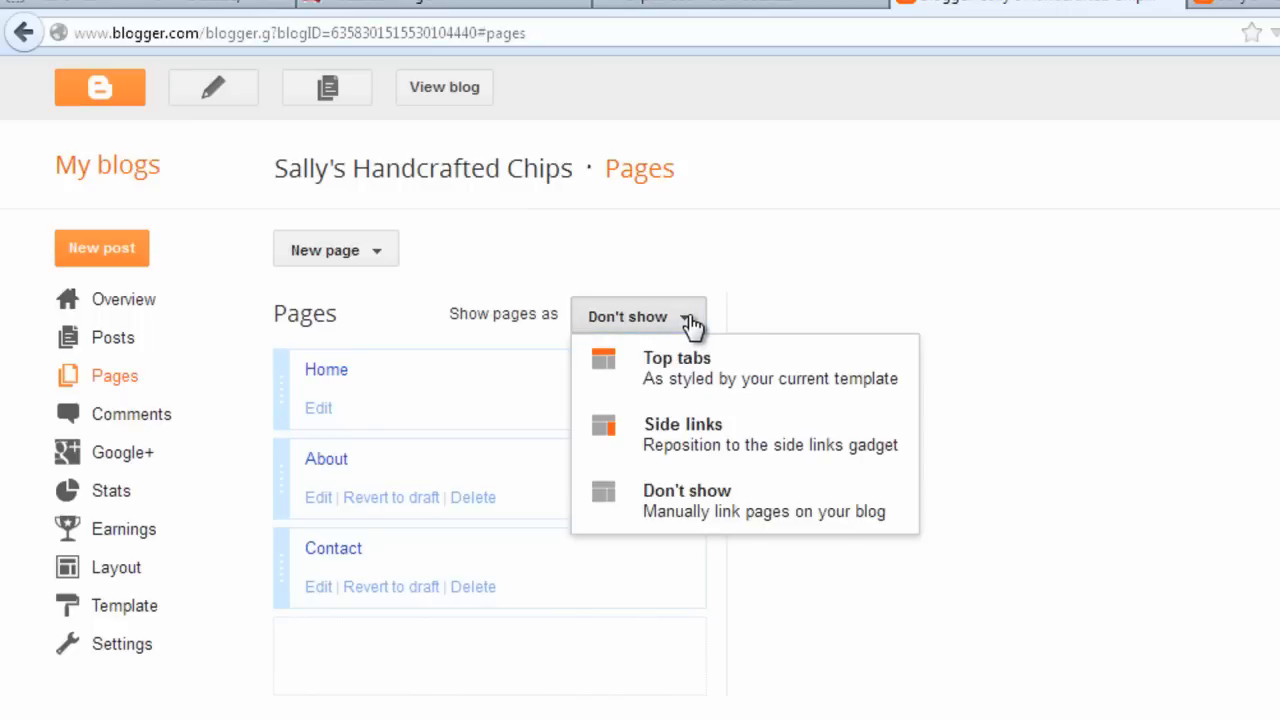
pyautogui.moveTo(704, 376)
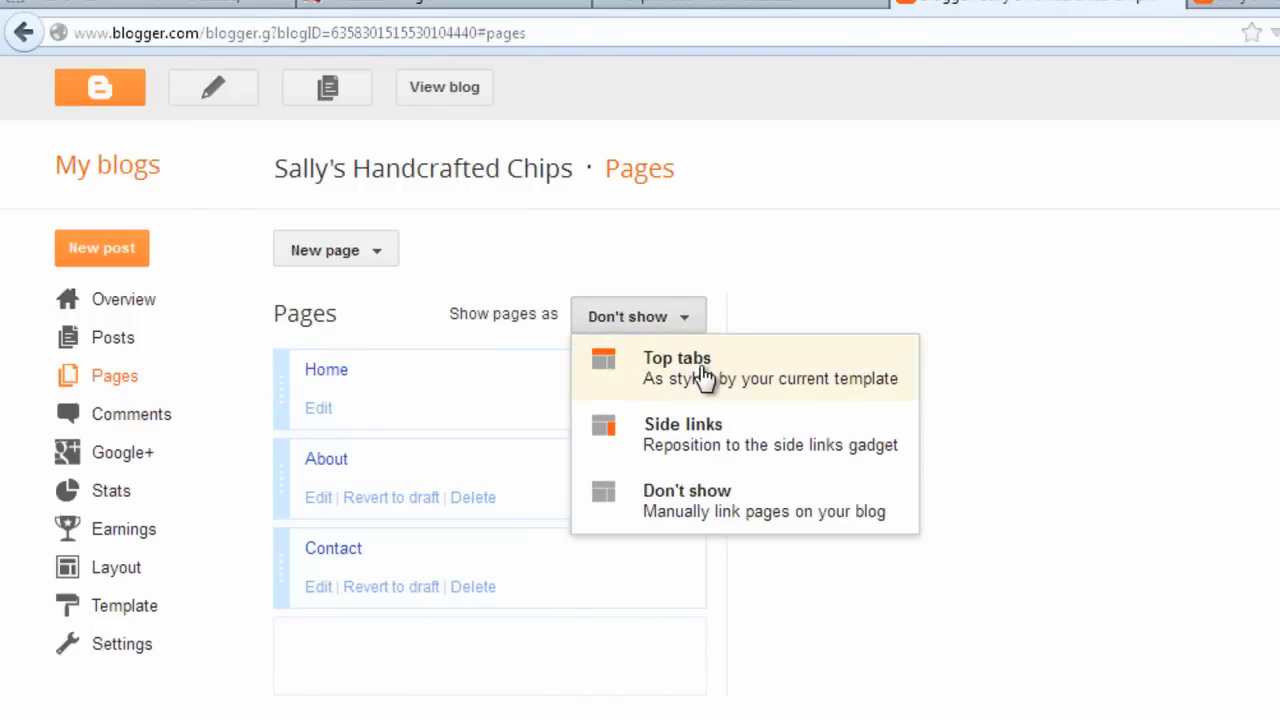
pyautogui.click(676, 368)
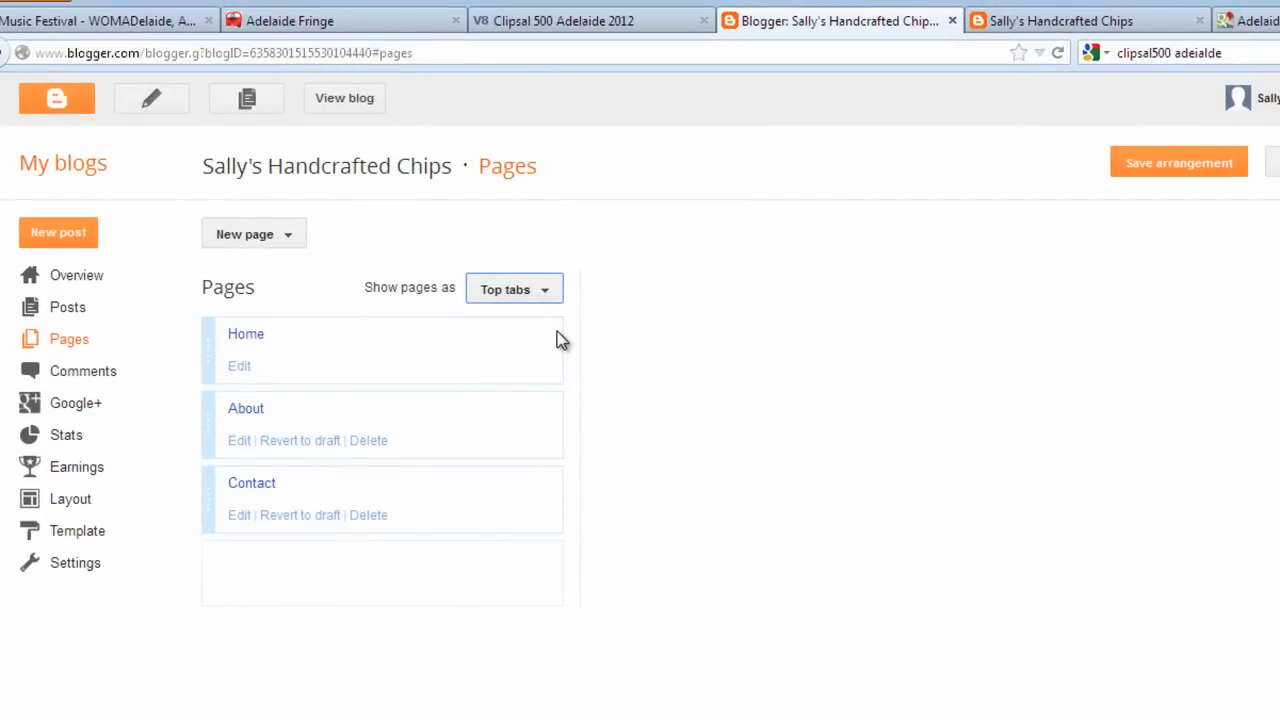
pyautogui.moveTo(1178, 164)
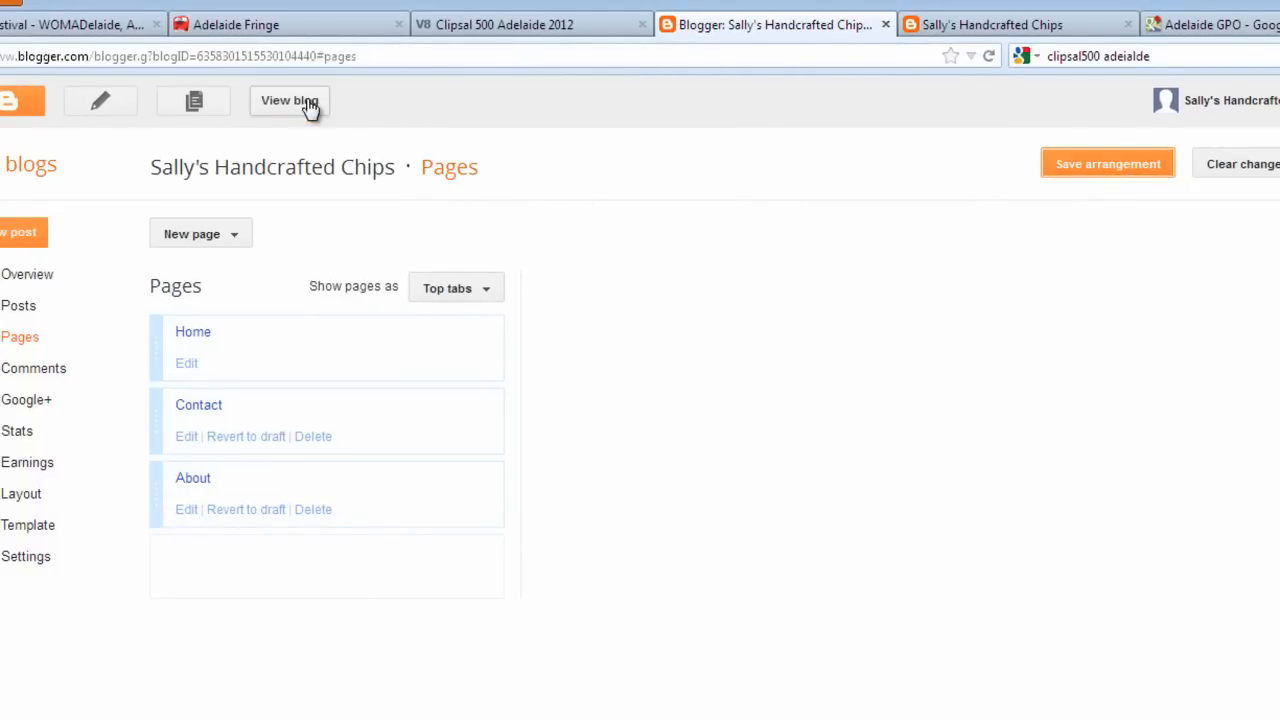
# View the live blog and confirm the Contact and About tabs each open their pages
pyautogui.click(288, 100)
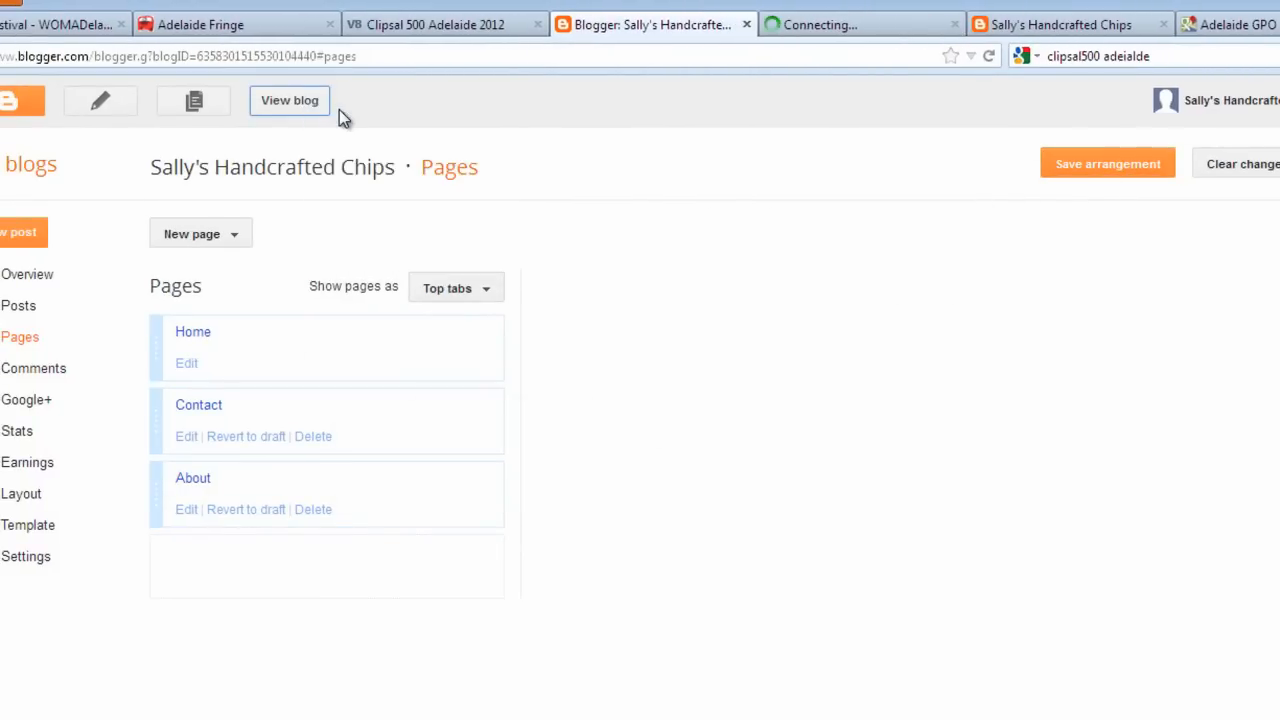
pyautogui.click(288, 100)
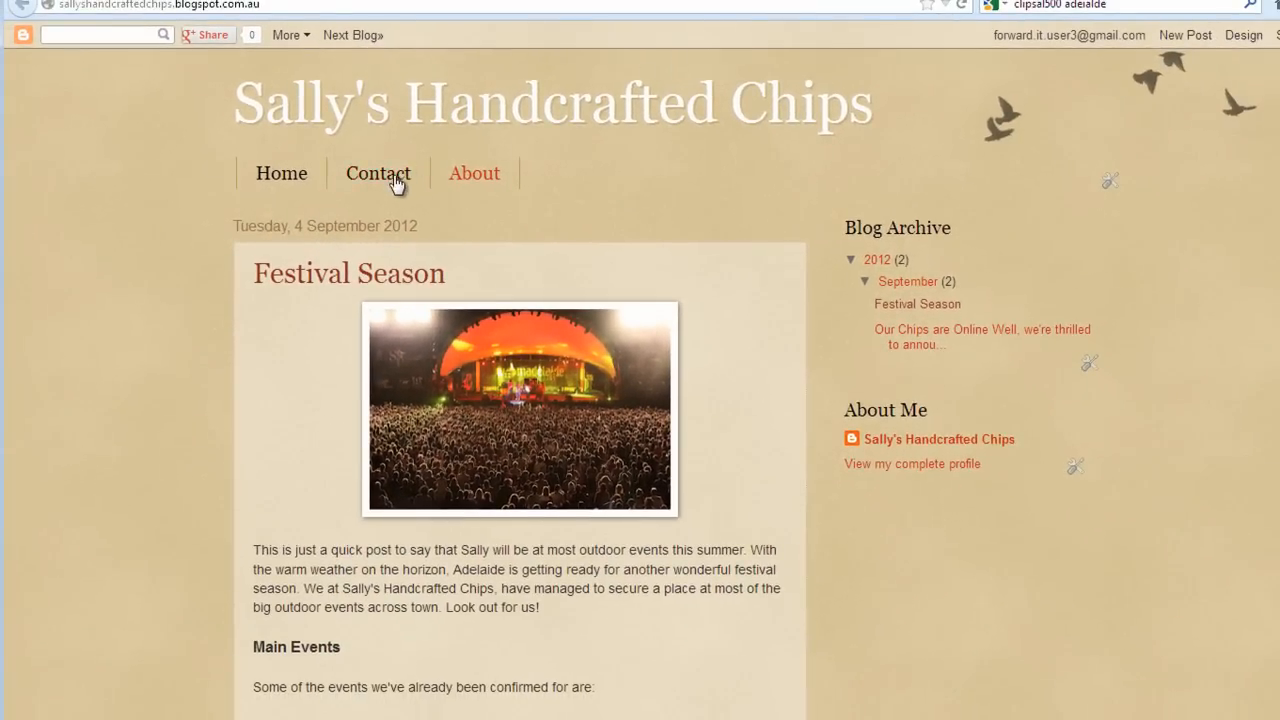
pyautogui.click(378, 172)
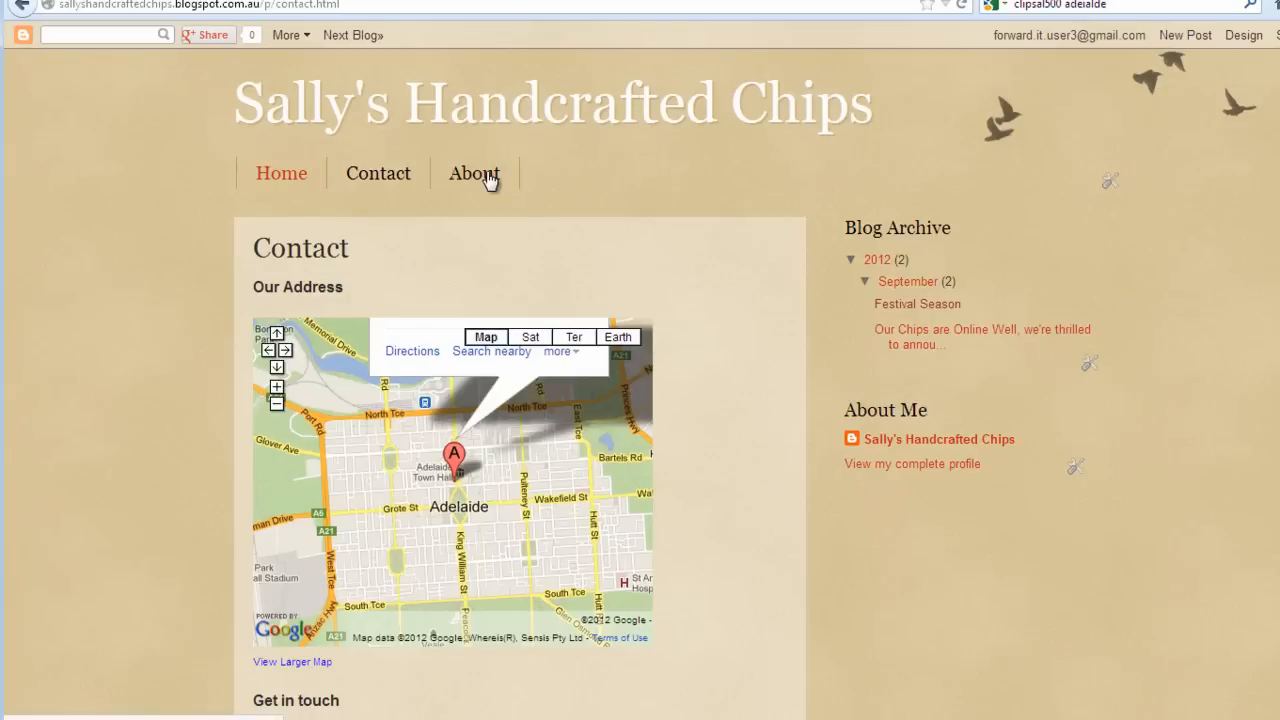
pyautogui.click(472, 172)
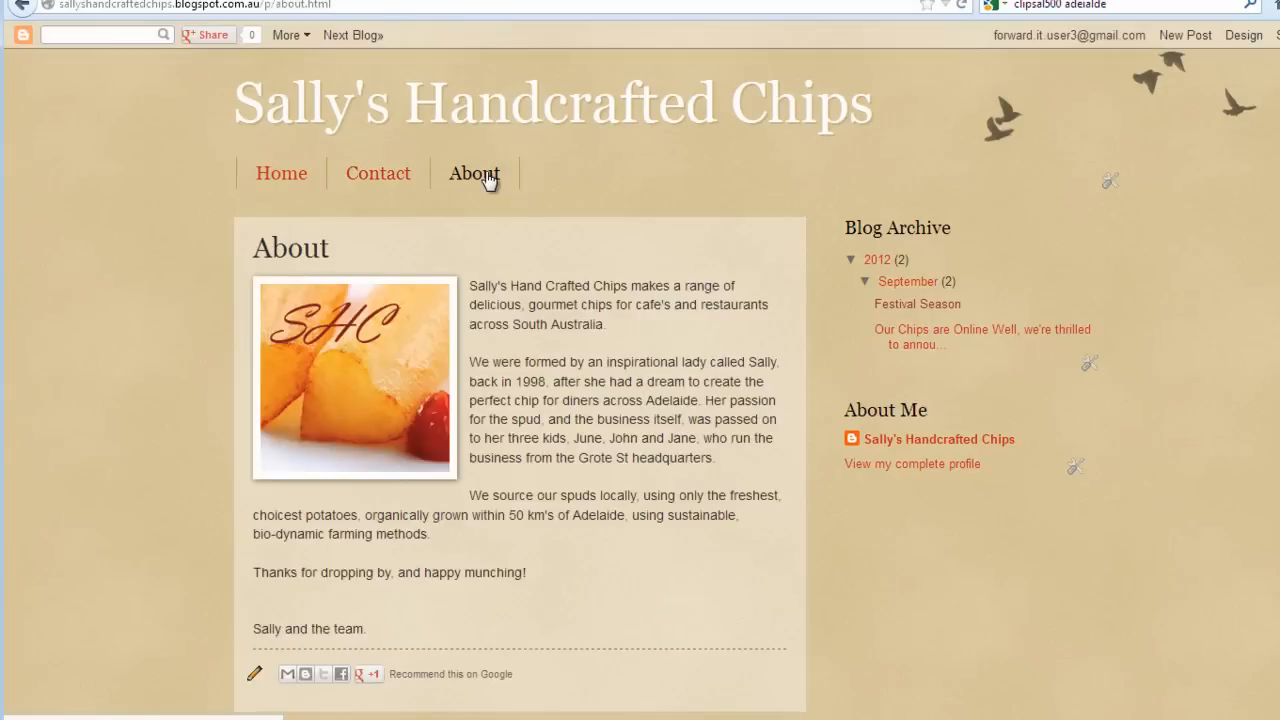